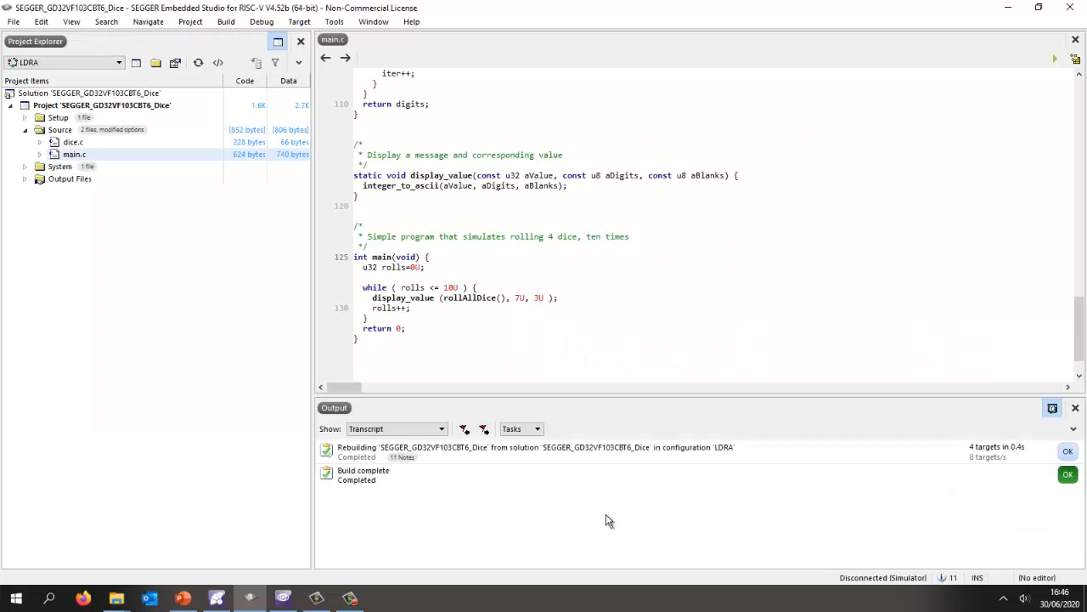
mouse_move(548, 436)
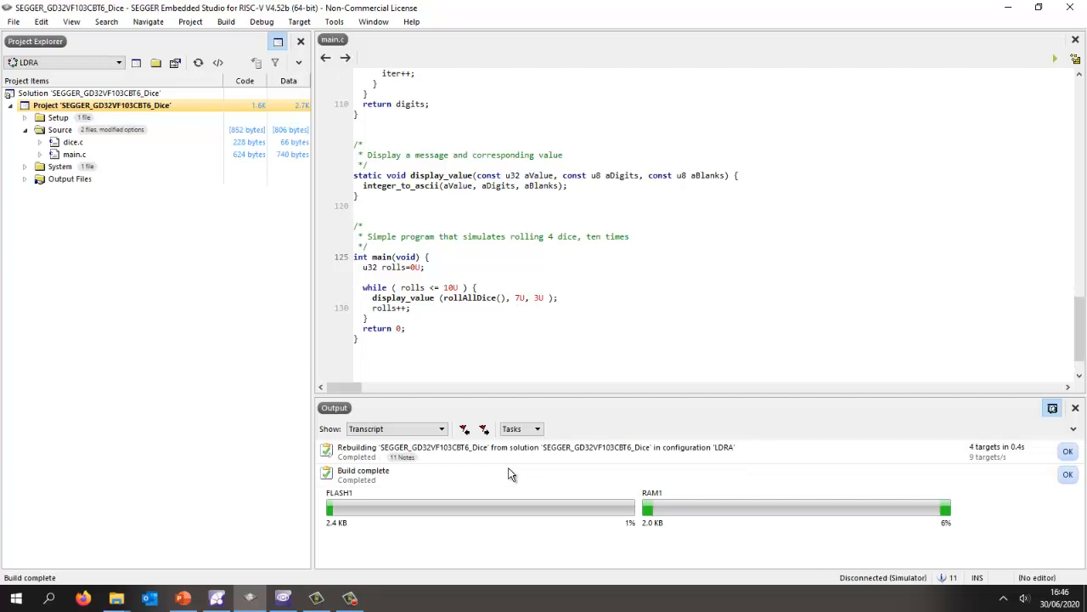
mouse_move(512, 500)
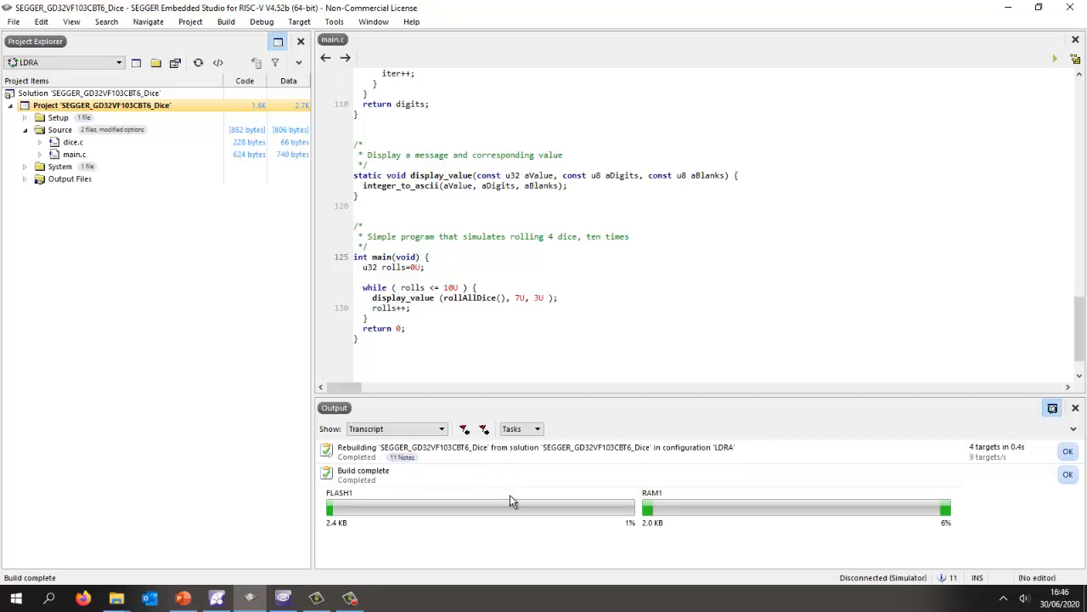
mouse_move(412, 469)
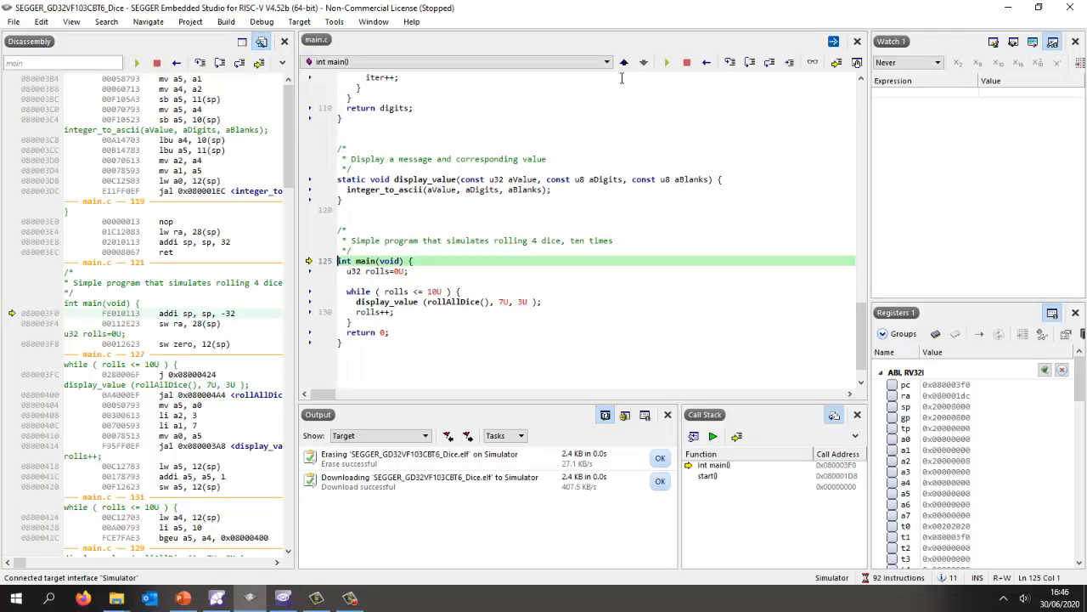
Step over main's first line in the simulator, then let the Dice program run to completion
click(731, 62)
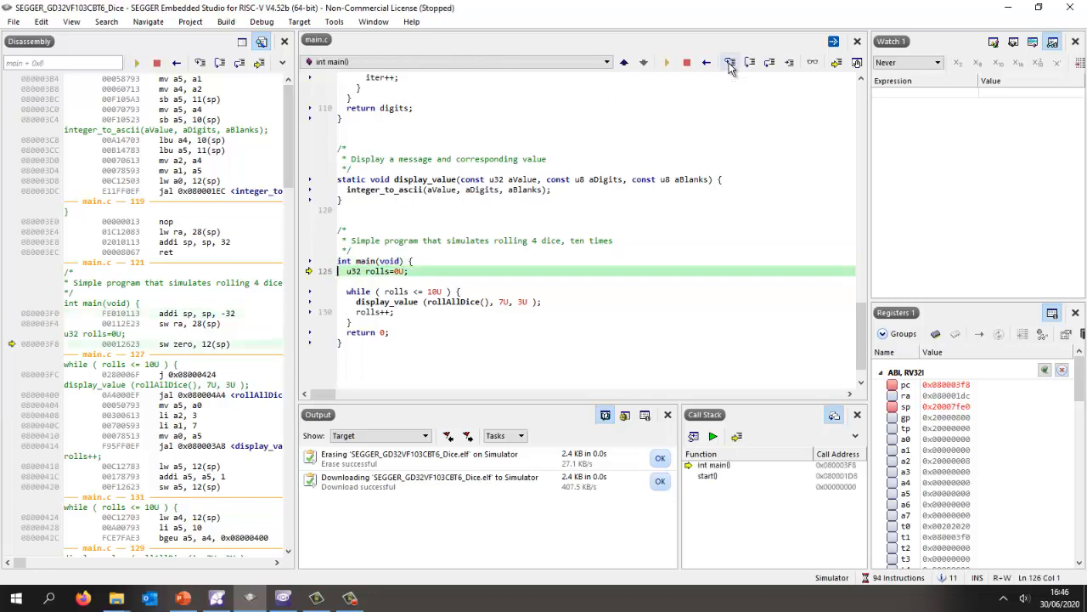
click(729, 62)
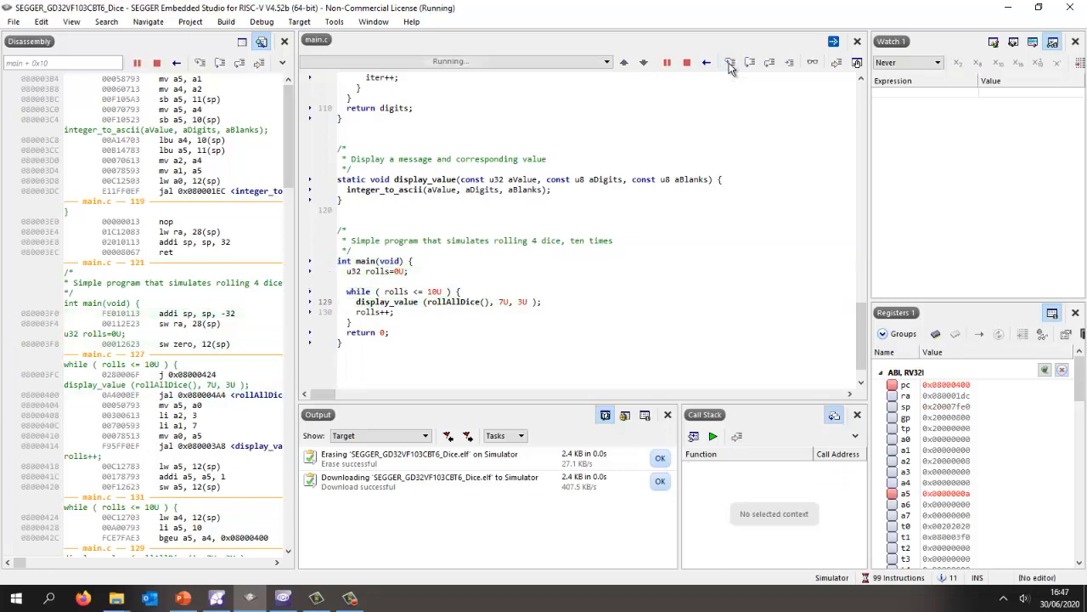
click(729, 62)
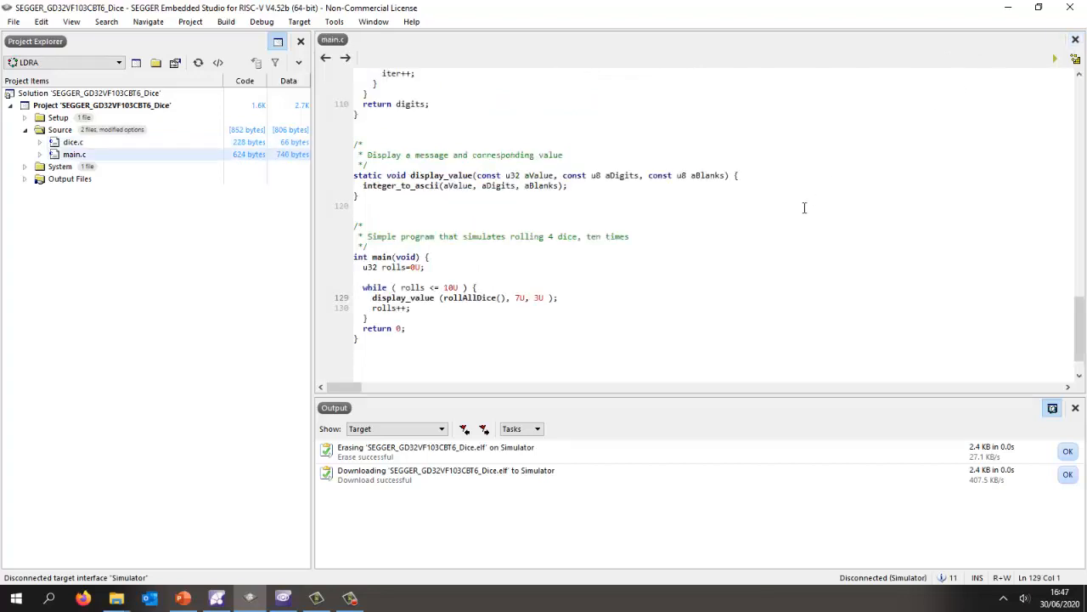
mouse_move(775, 217)
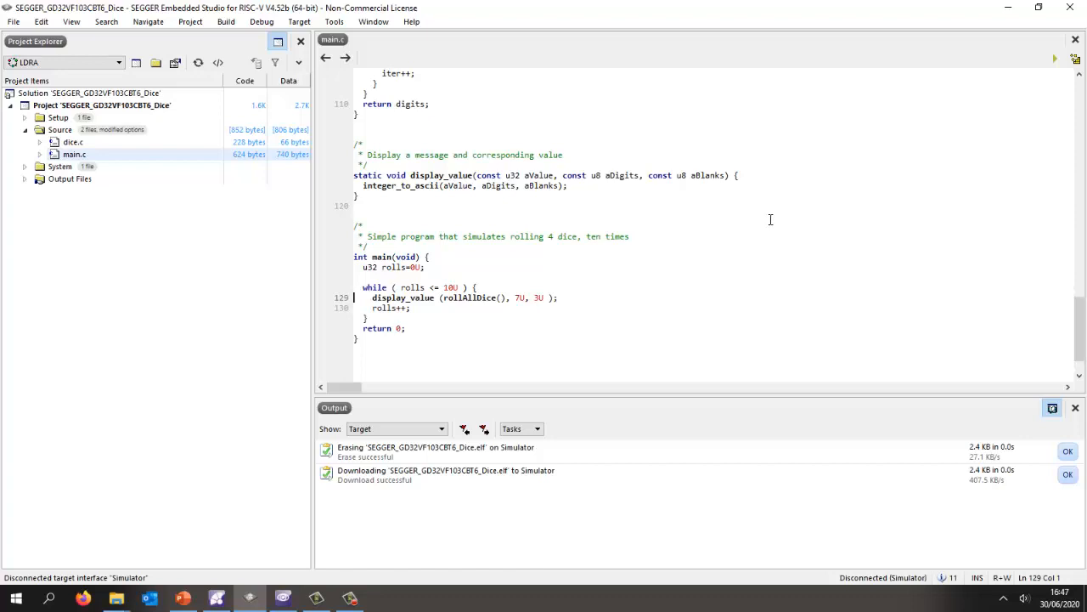
mouse_move(685, 260)
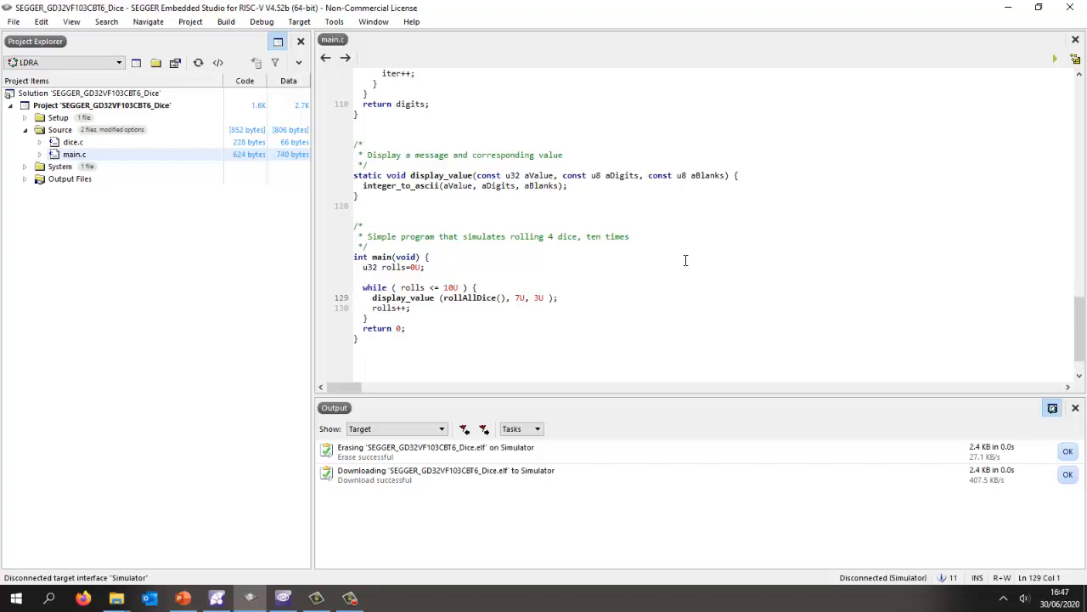
mouse_move(696, 241)
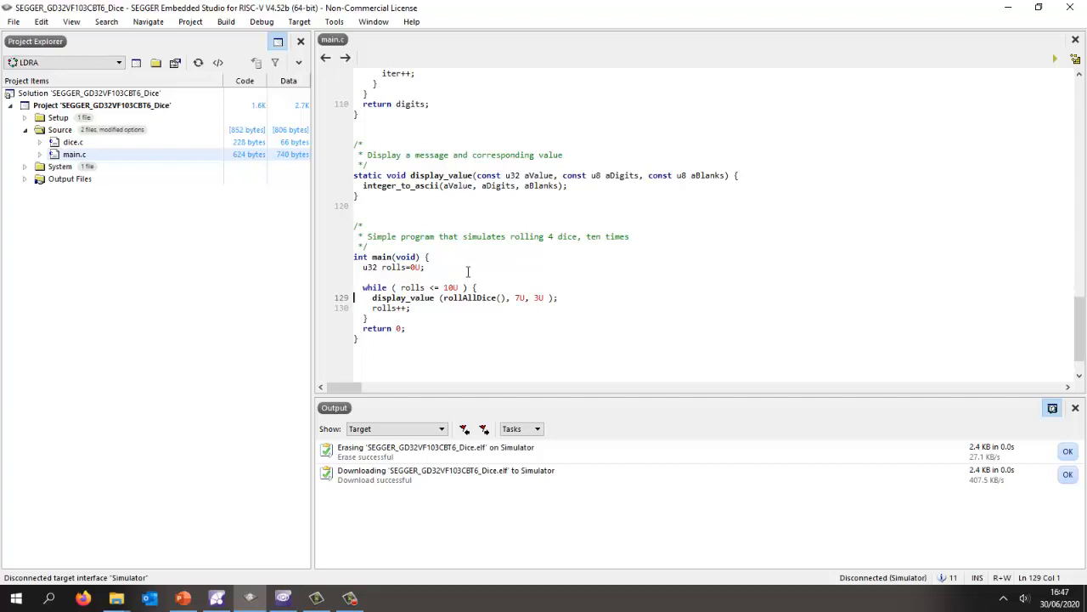
mouse_move(471, 270)
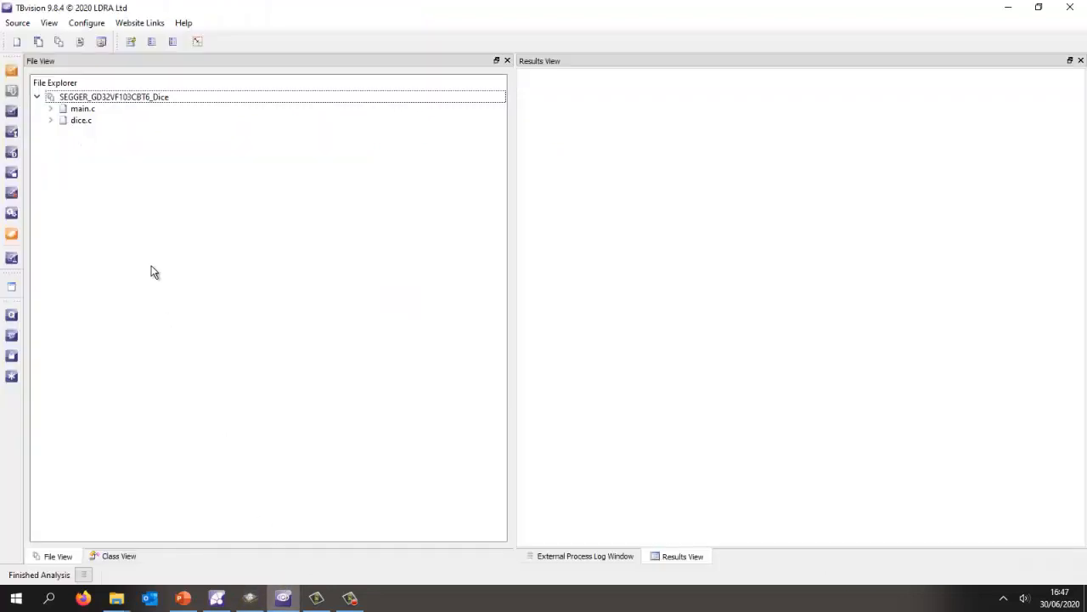
mouse_move(513, 240)
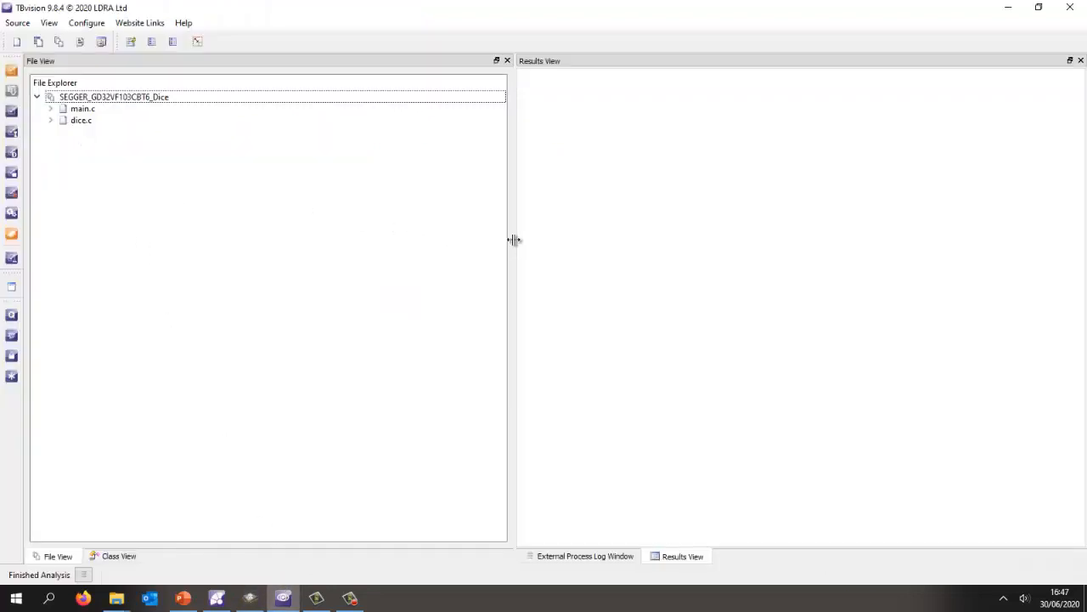
Narrow the File View pane and bring up the Dice project's analysis actions menu
drag(512, 240, 302, 240)
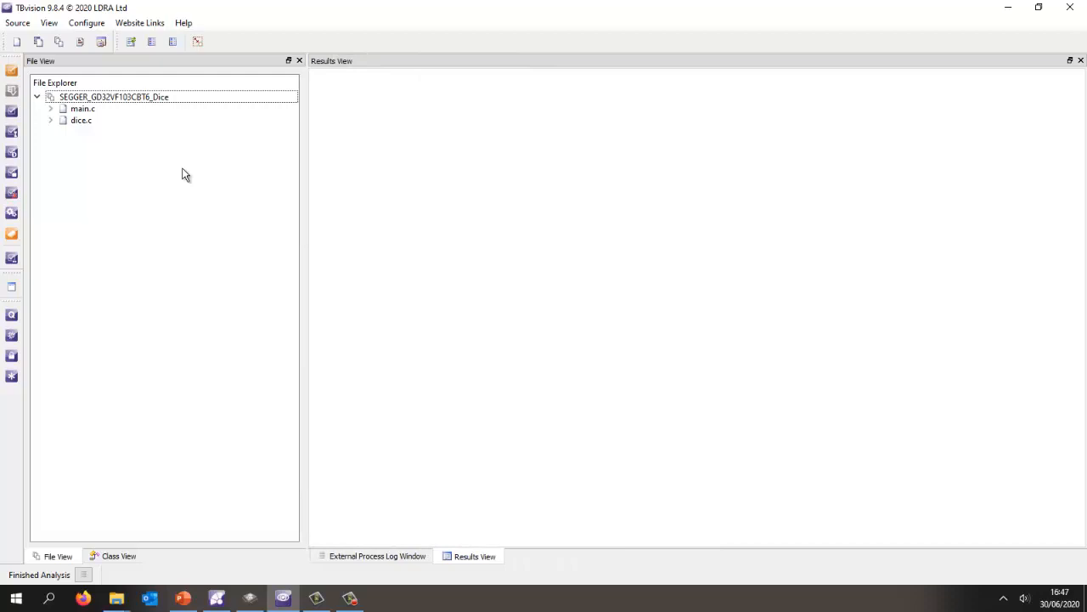
right_click(113, 96)
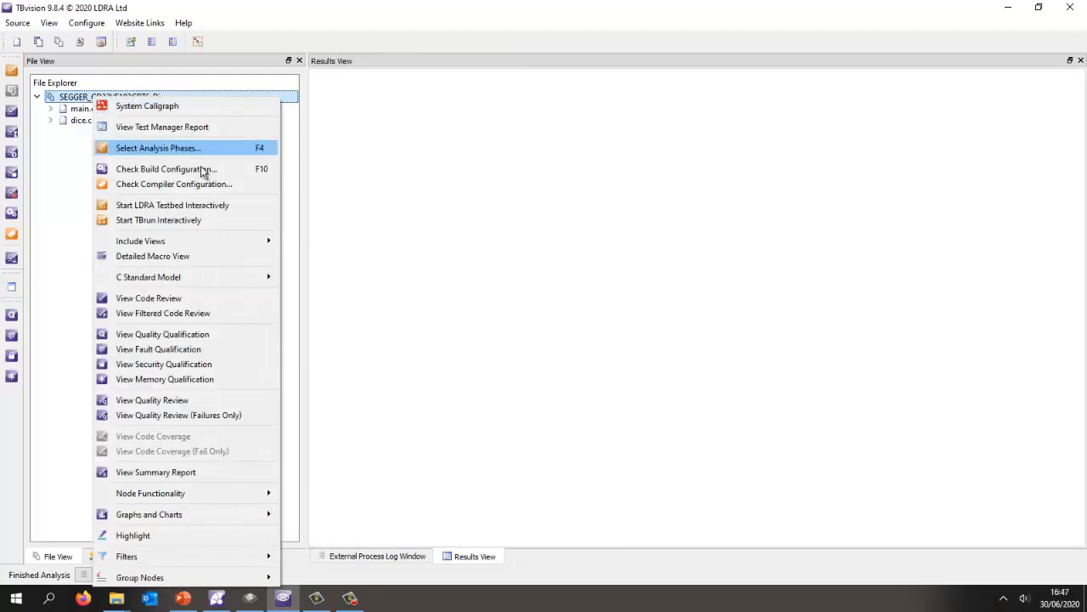
View the MISRA-C:2012 code review and inspect the underscore-name violation in dice.h
click(148, 297)
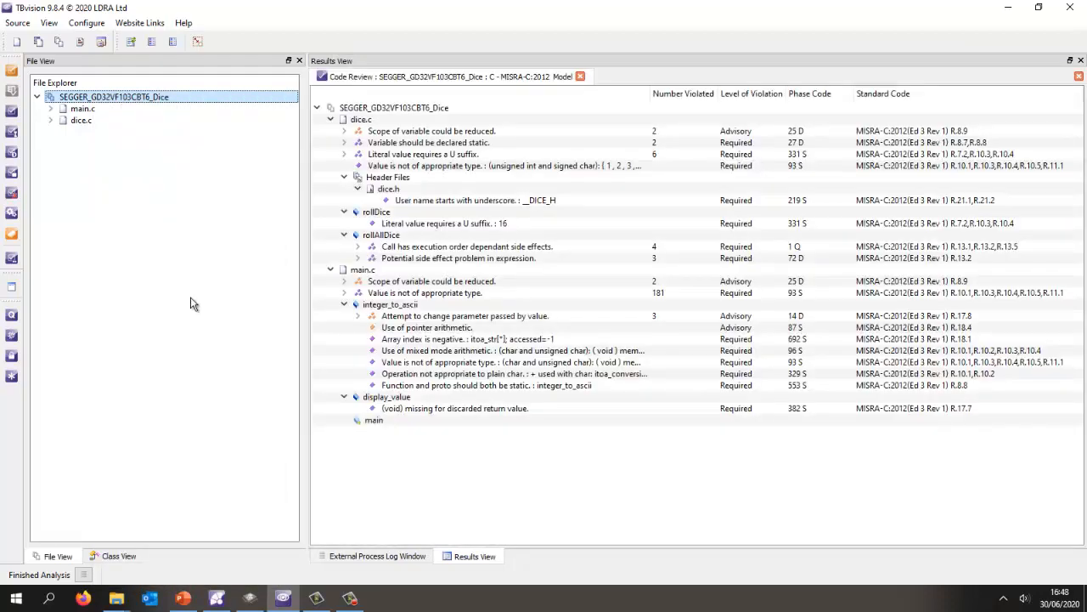
click(458, 258)
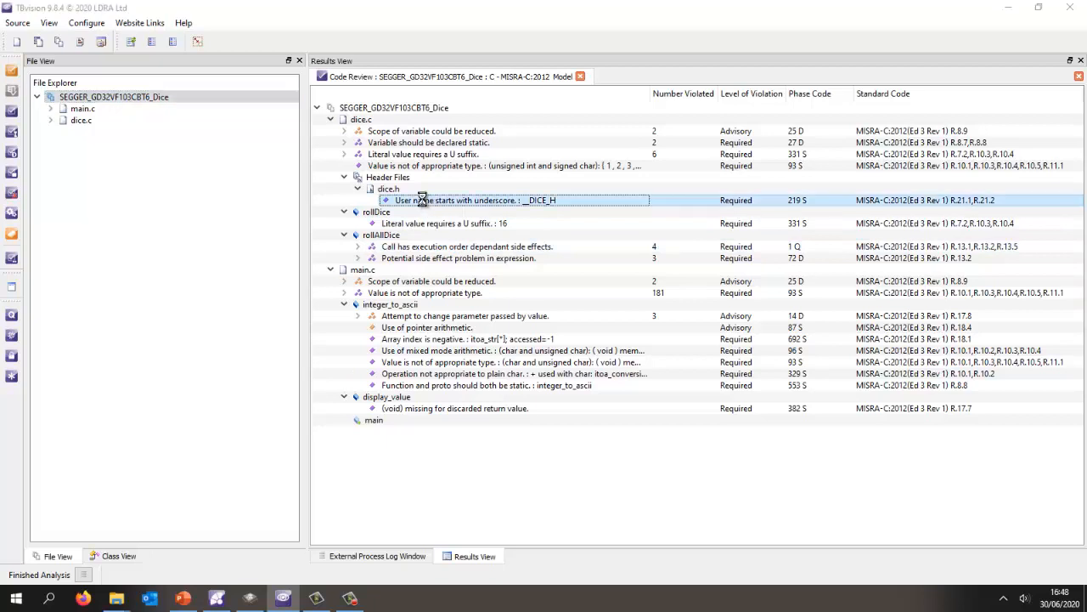
double_click(456, 199)
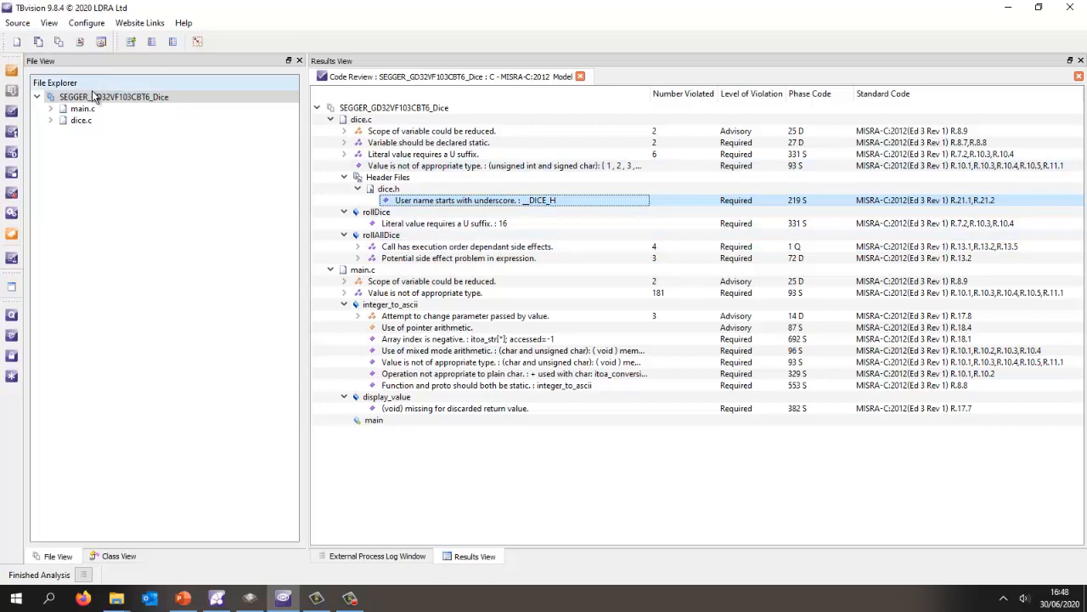
right_click(113, 96)
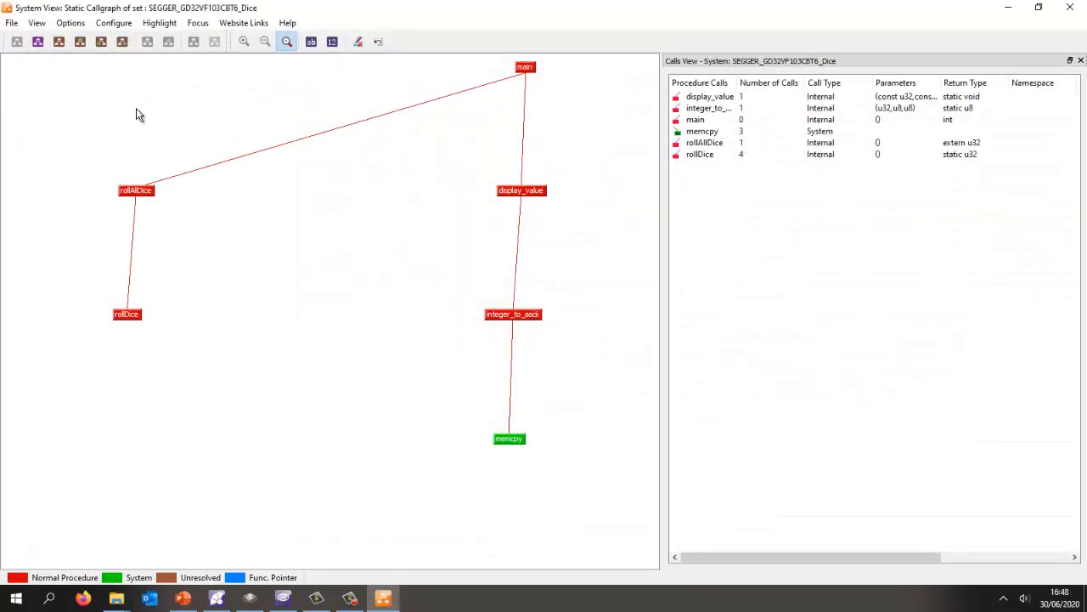
mouse_move(482, 379)
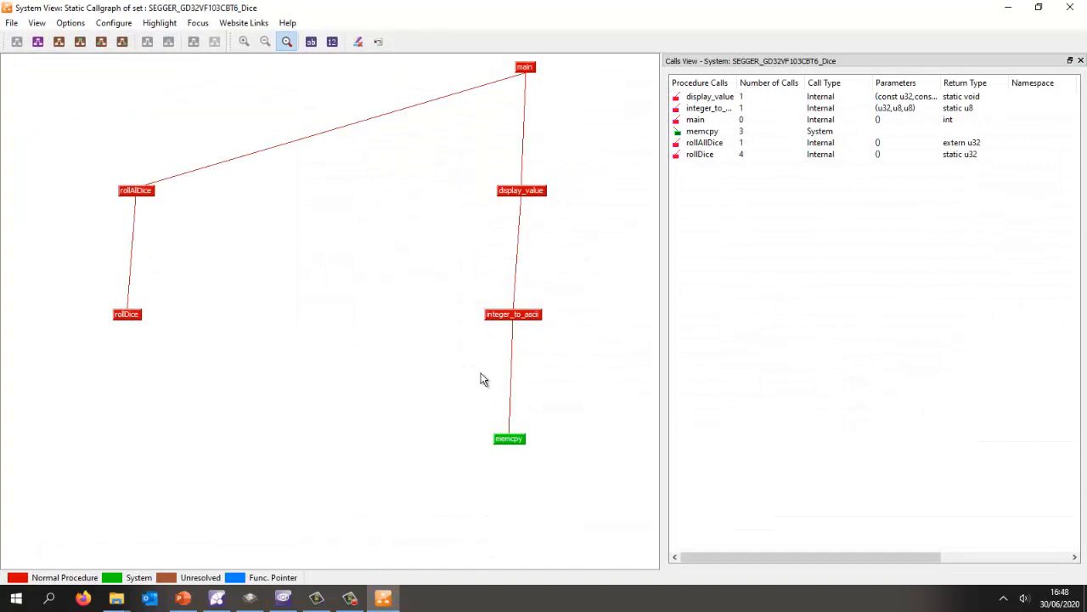
mouse_move(441, 250)
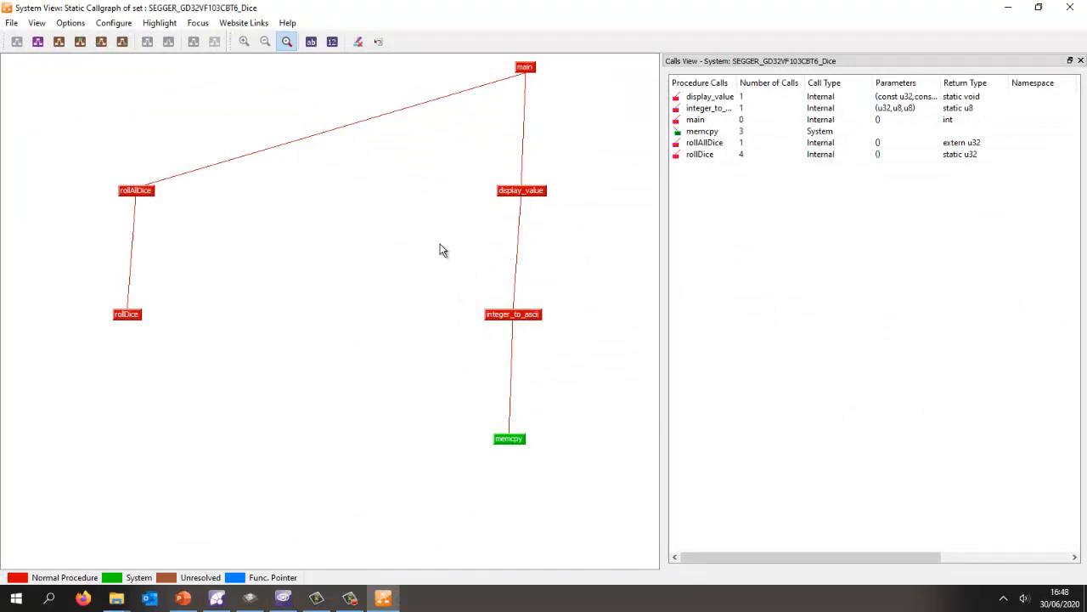
mouse_move(569, 329)
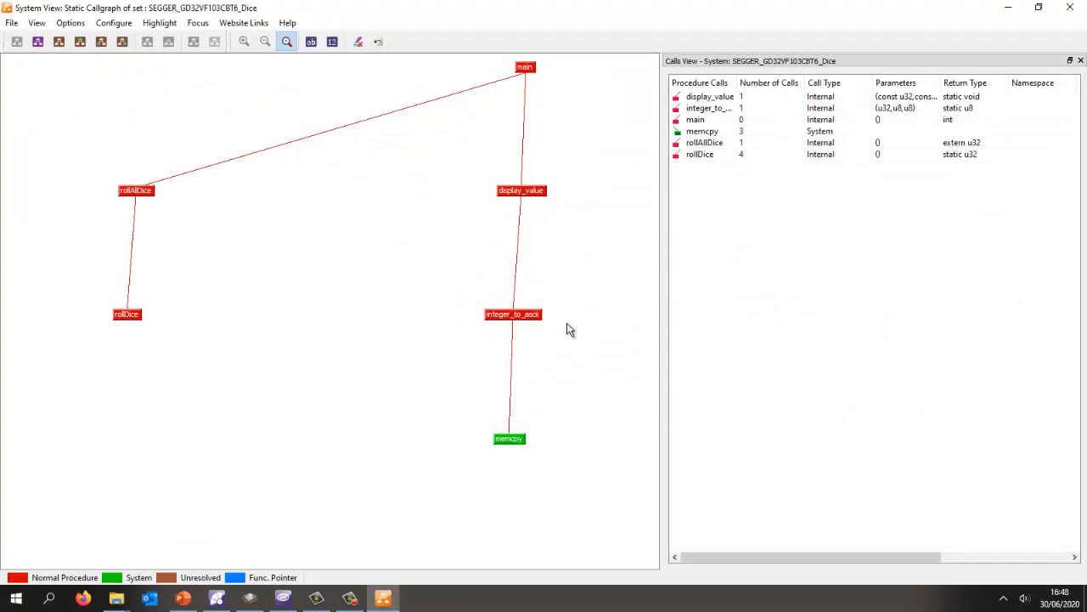
mouse_move(508, 439)
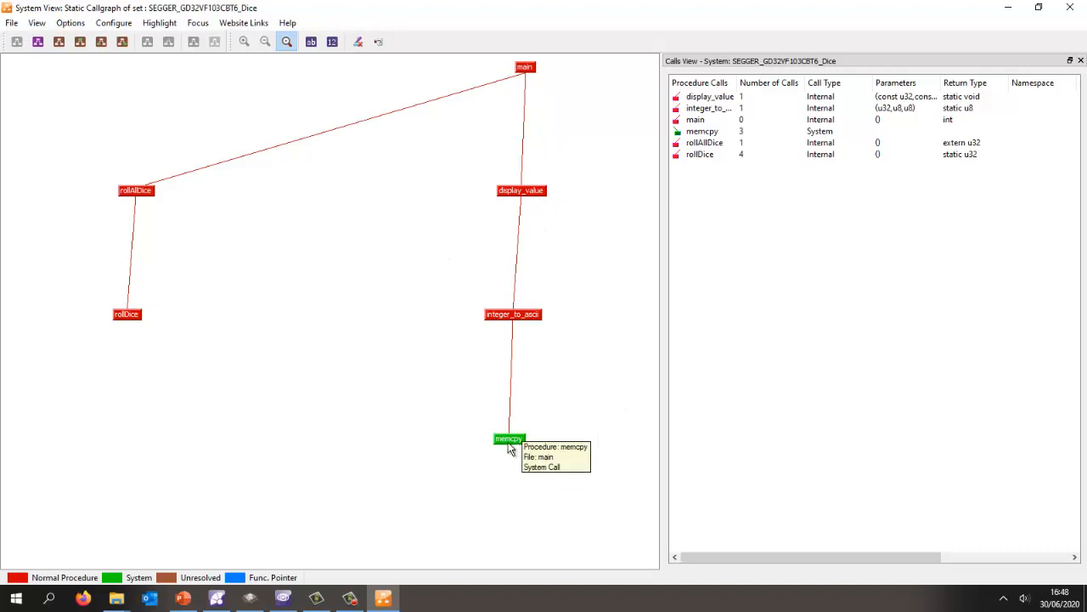
mouse_move(133, 575)
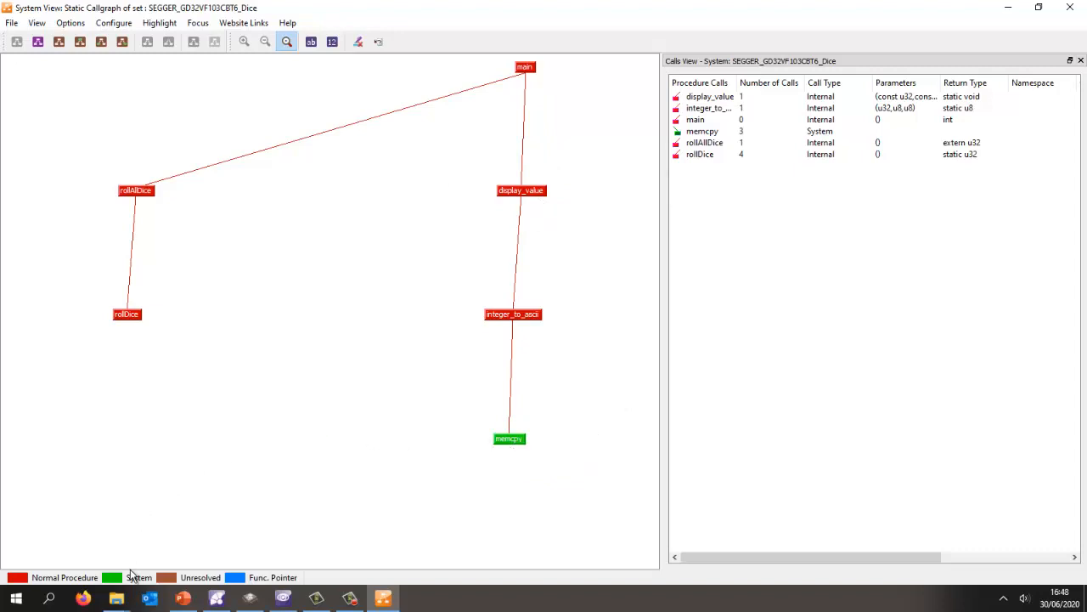
mouse_move(381, 355)
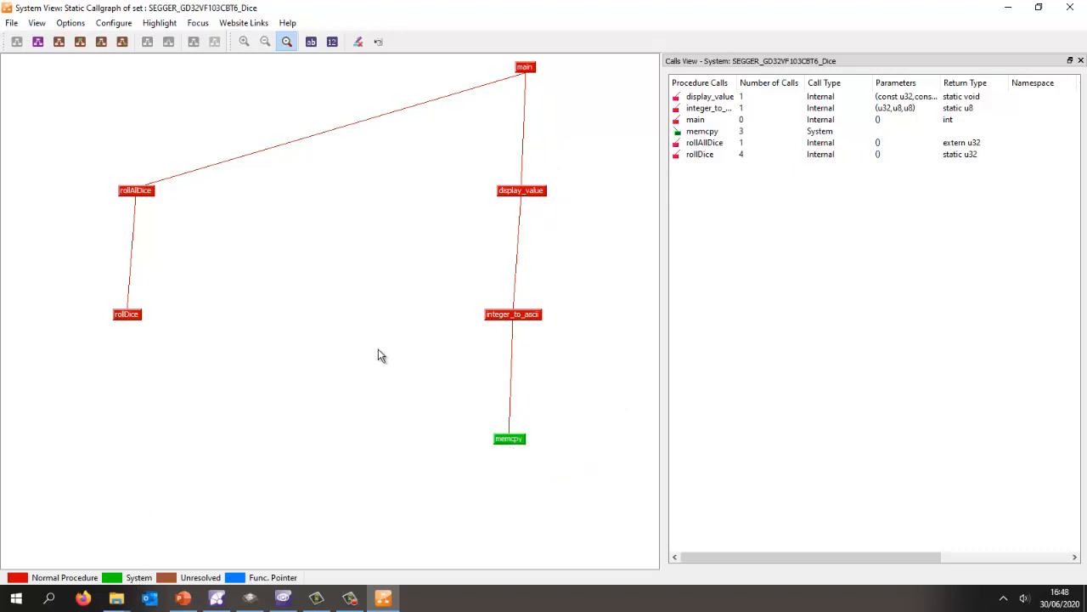
mouse_move(639, 157)
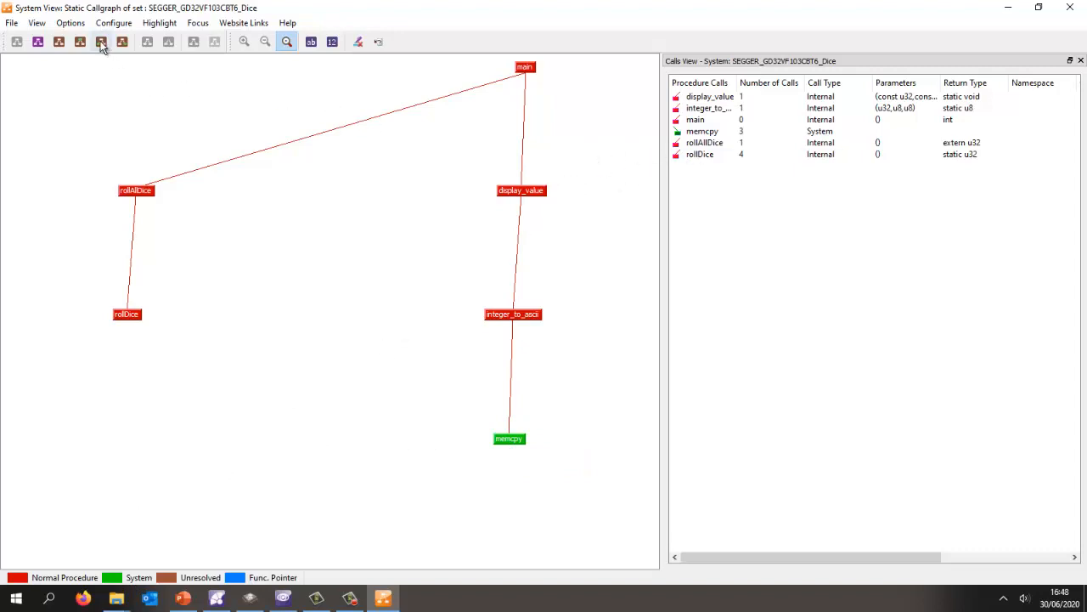
mouse_move(100, 42)
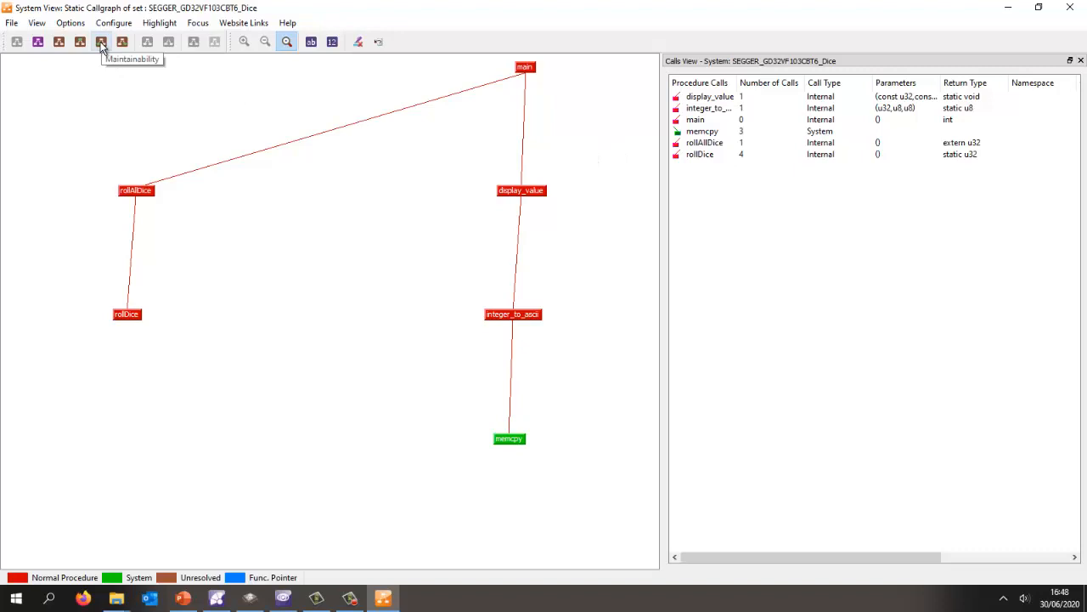
Show maintainability metrics on the call graph, sorted by cyclomatic complexity descending
click(100, 42)
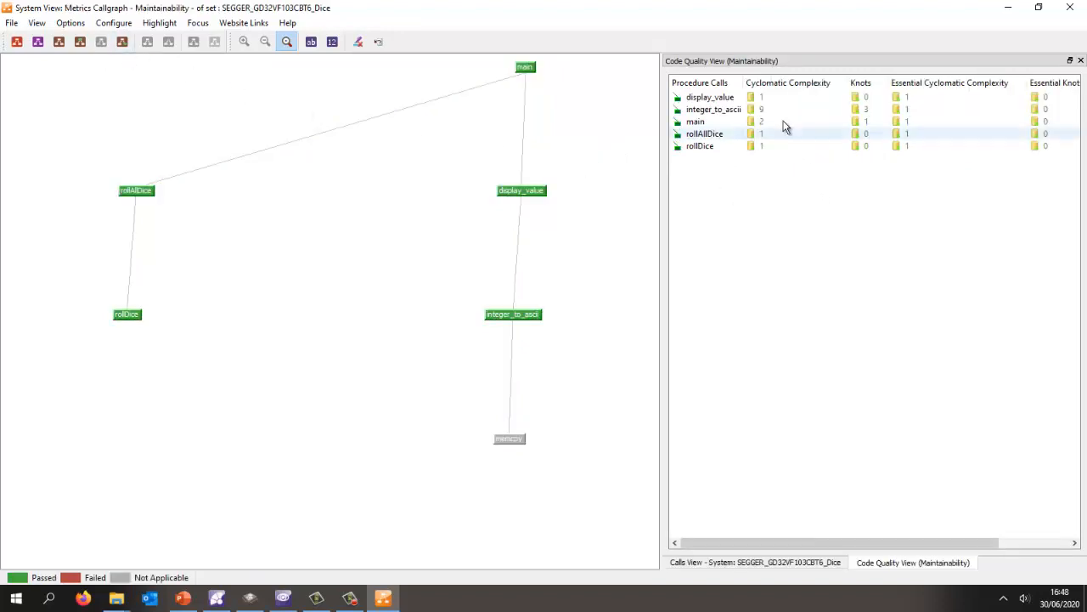
click(787, 83)
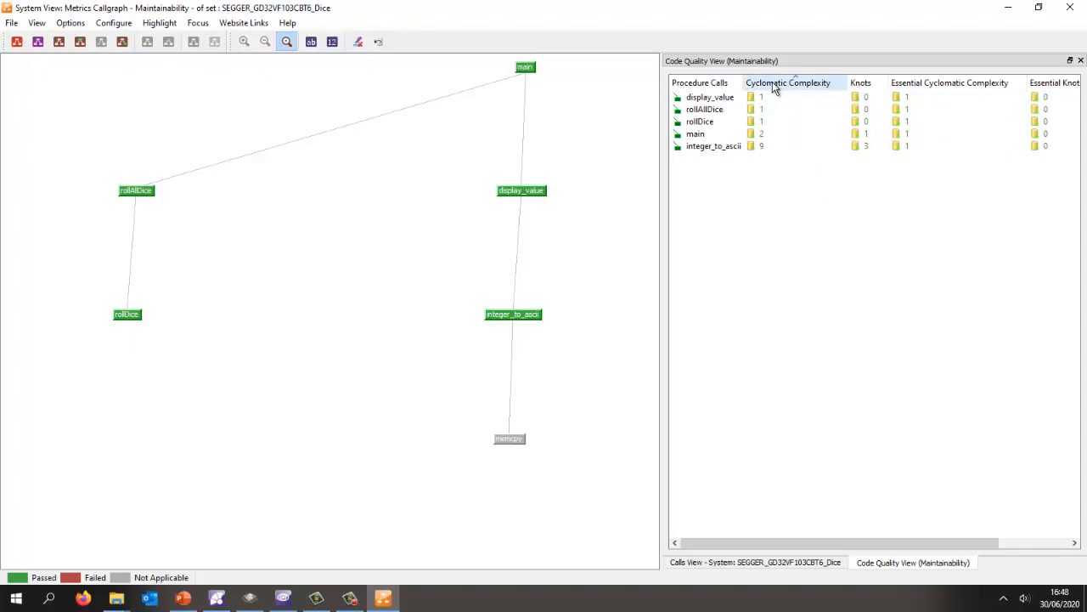
click(788, 82)
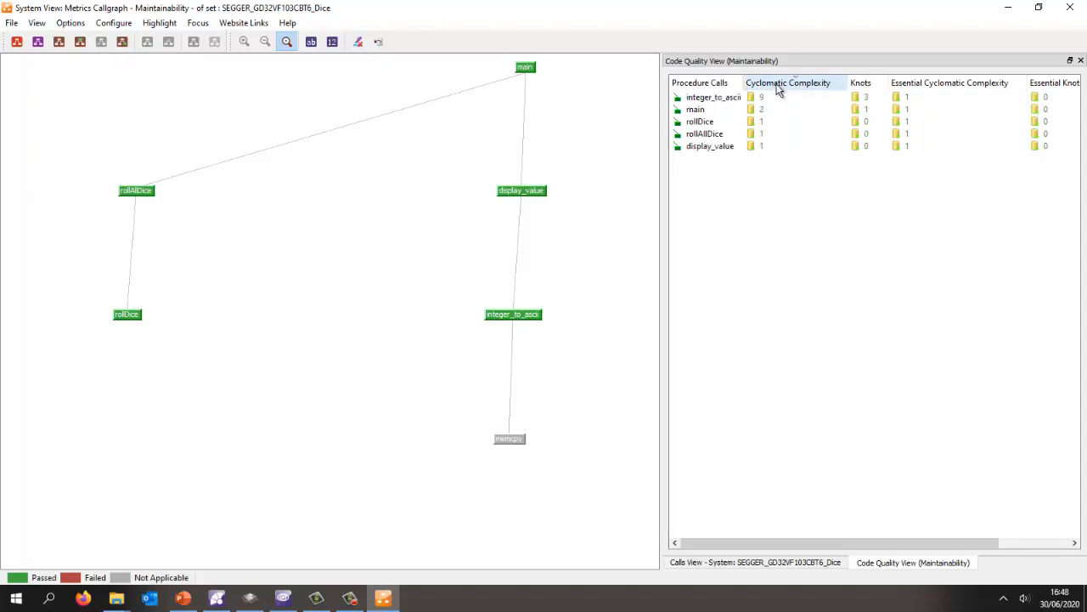
Open the static flowgraph of integer_to_ascii, the most complex procedure at 9
click(713, 97)
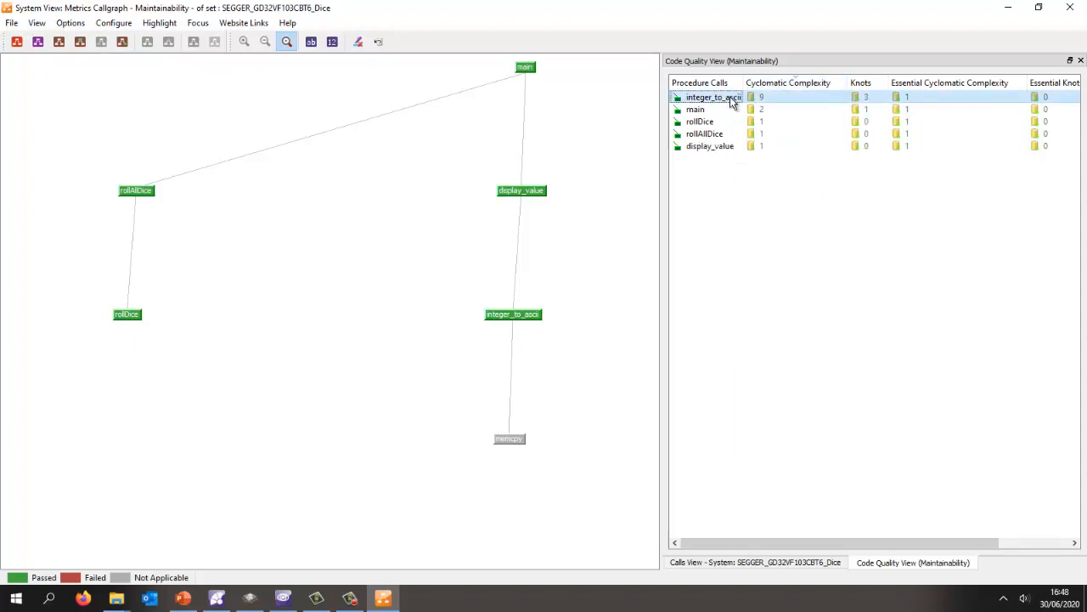
right_click(714, 97)
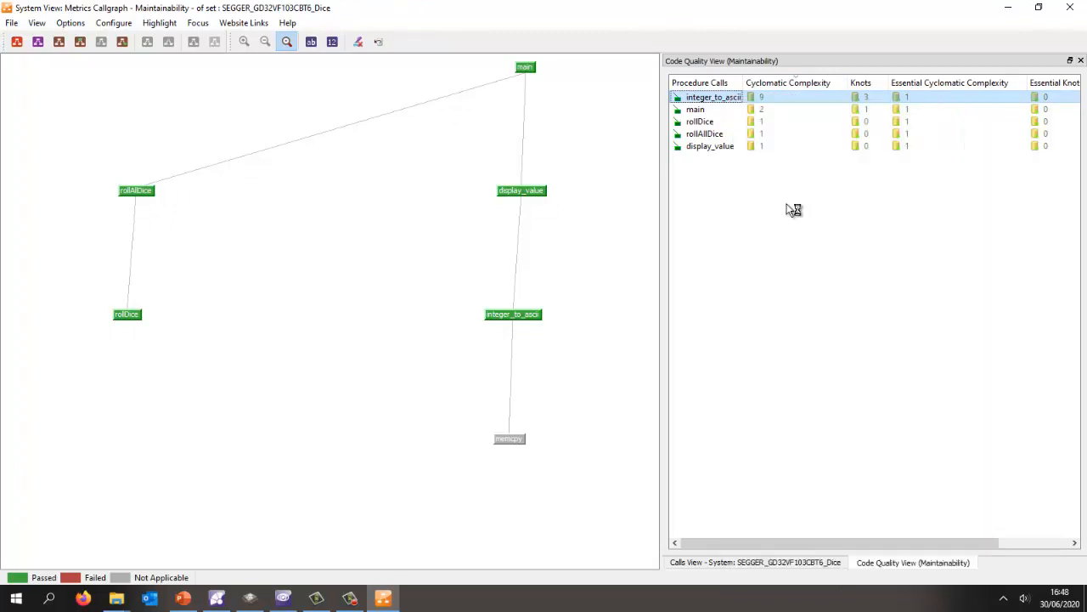
double_click(713, 96)
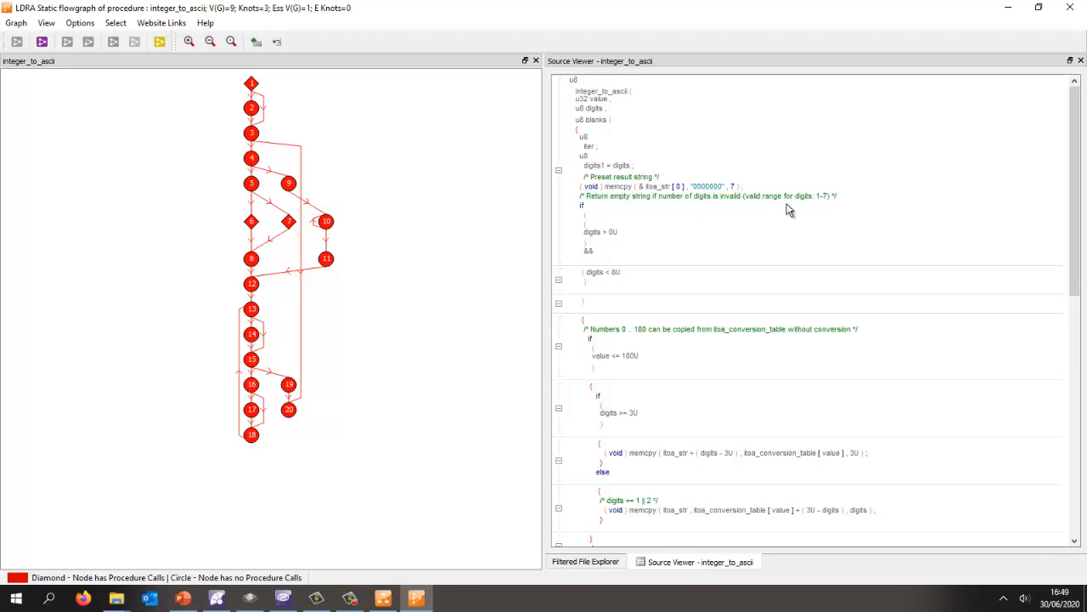
mouse_move(378, 295)
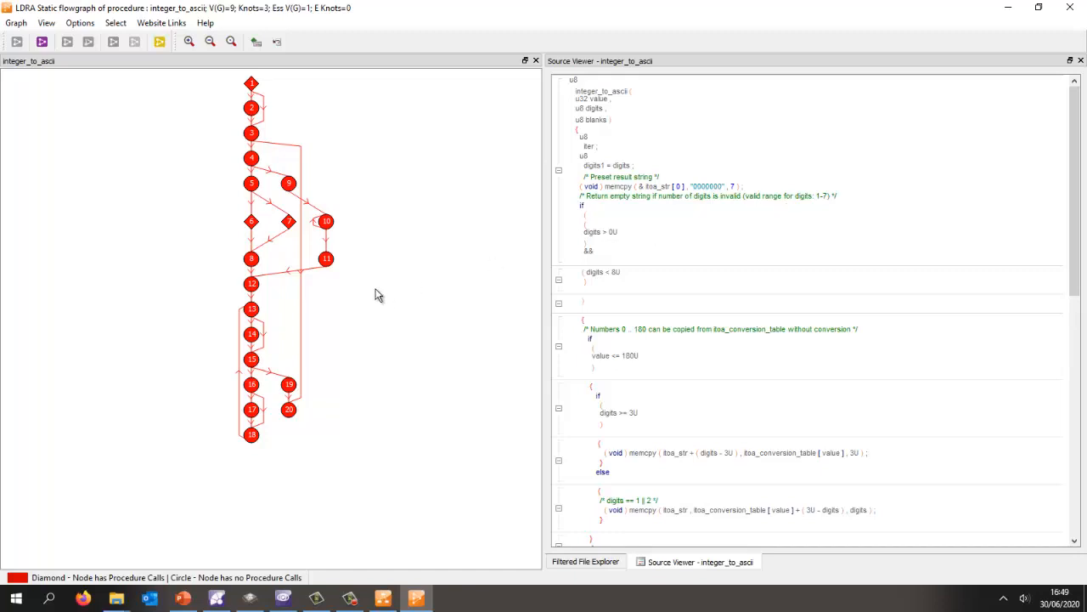
mouse_move(381, 277)
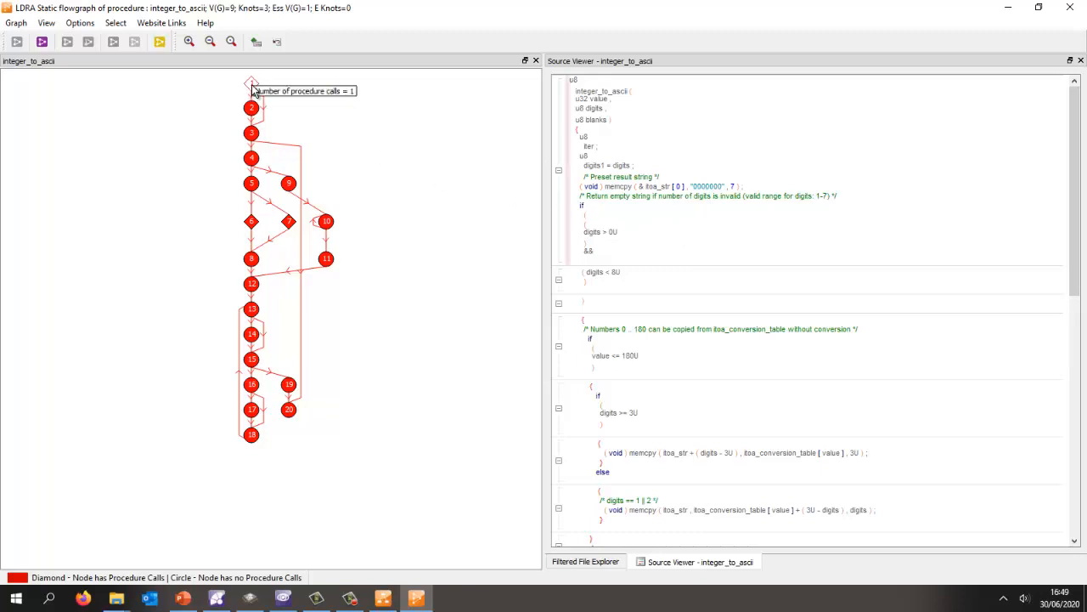
mouse_move(252, 182)
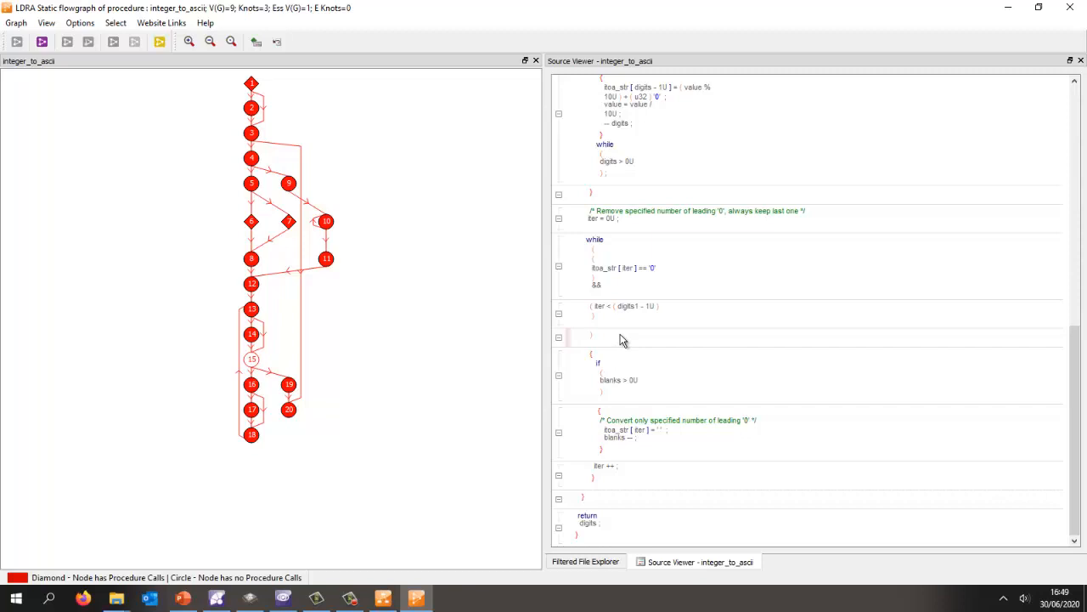
mouse_move(595, 291)
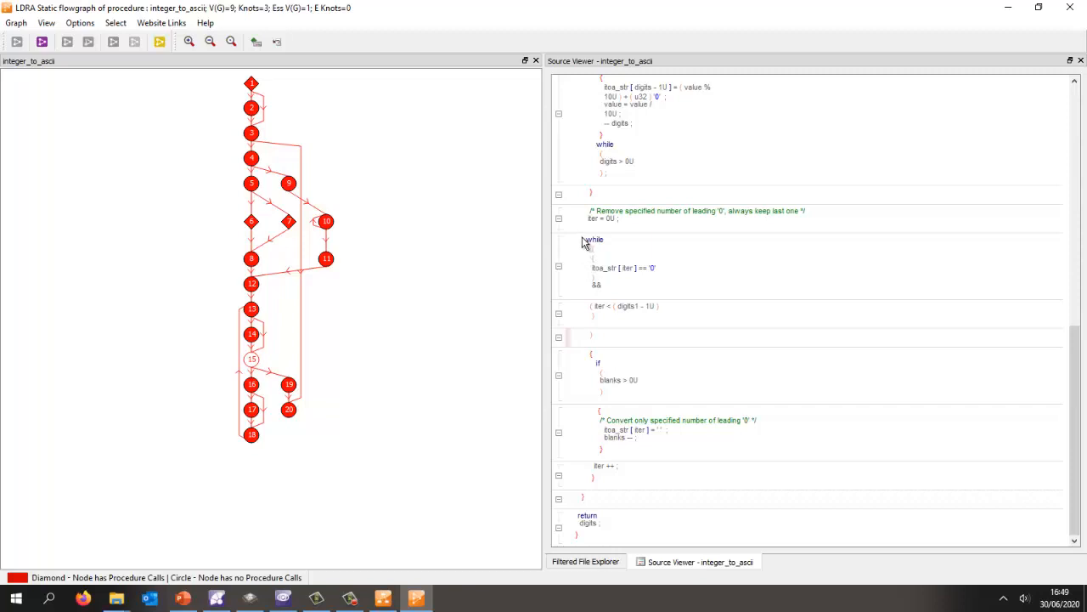
mouse_move(586, 303)
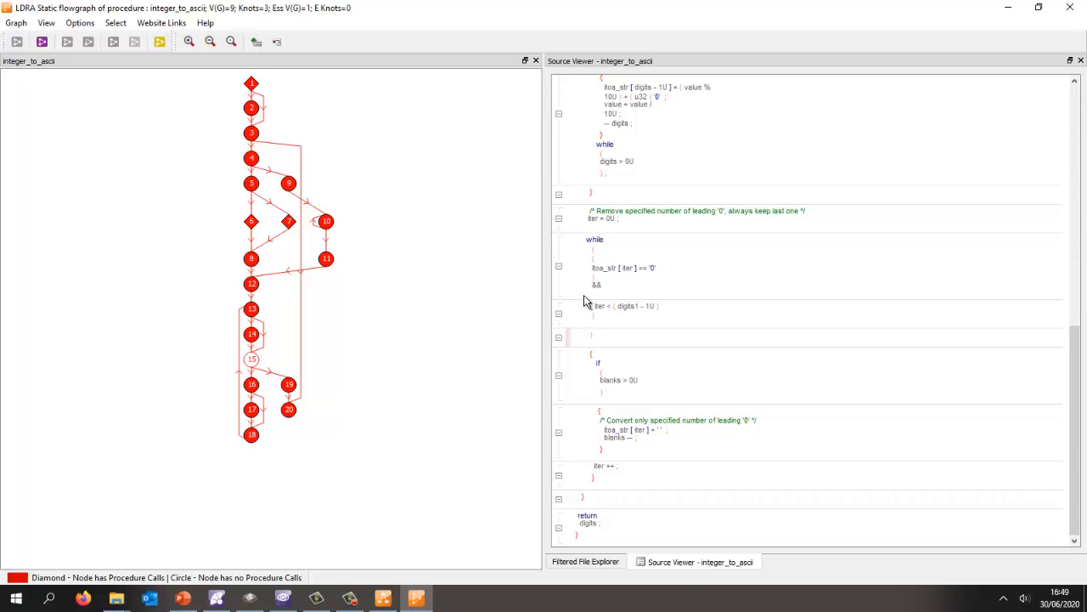
mouse_move(599, 248)
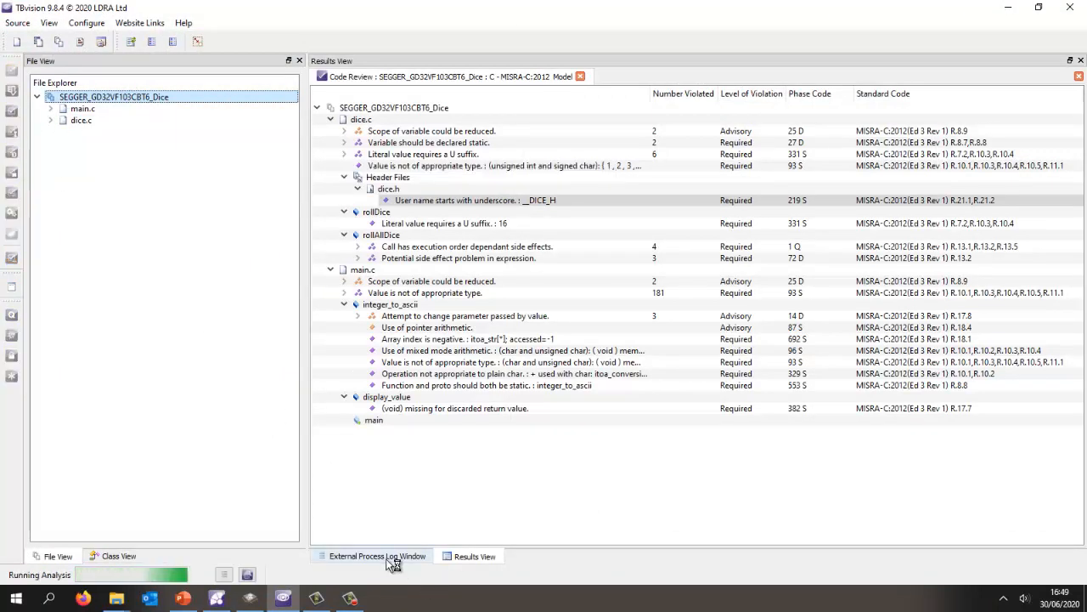
Check the analysis log, then display the Dice project's system callgraph
click(371, 555)
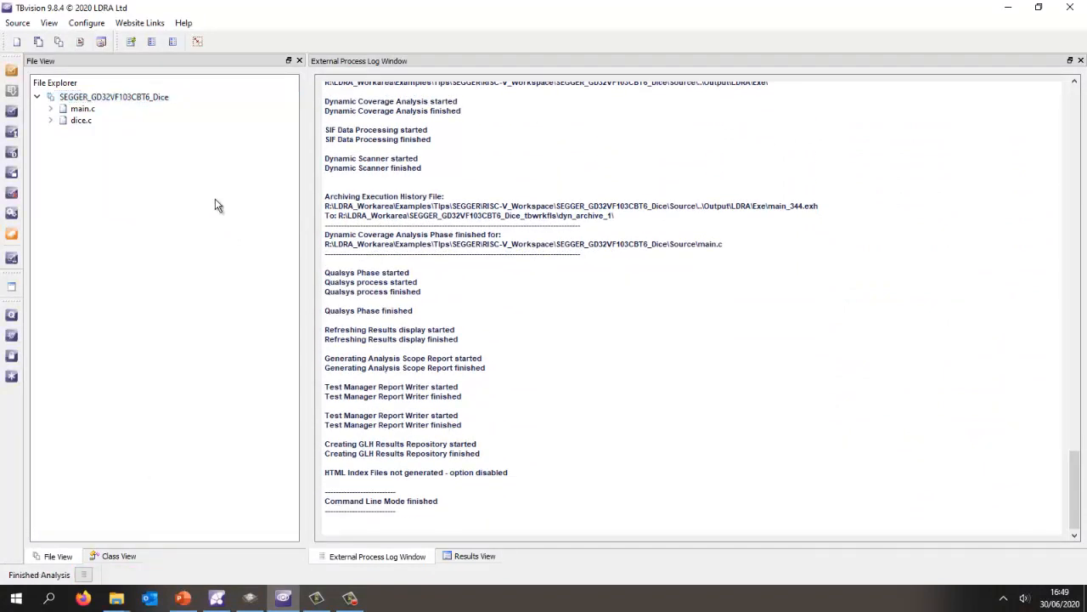
right_click(114, 96)
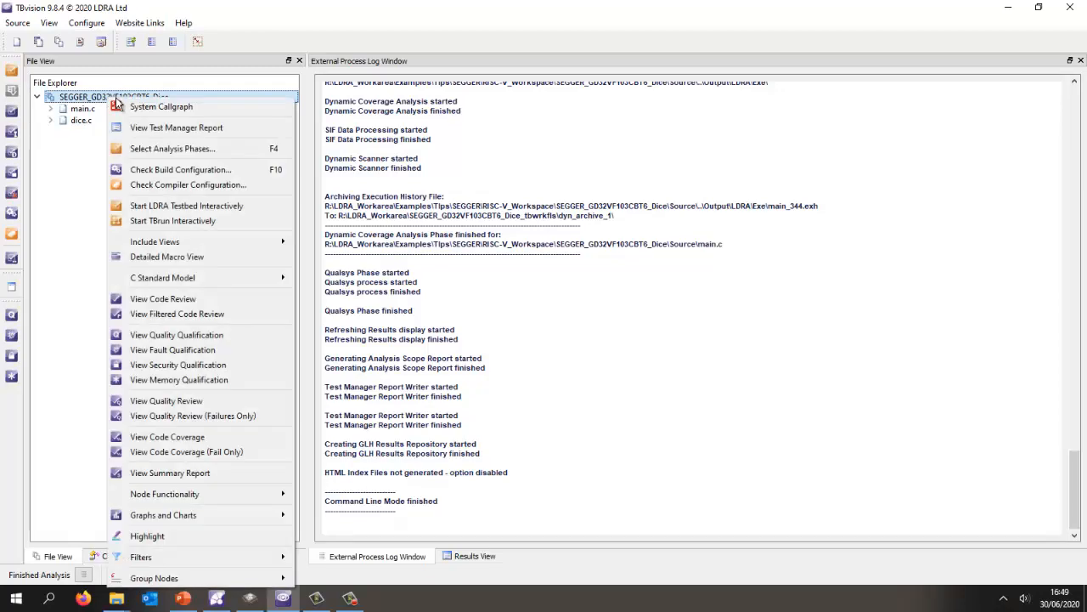
mouse_move(160, 106)
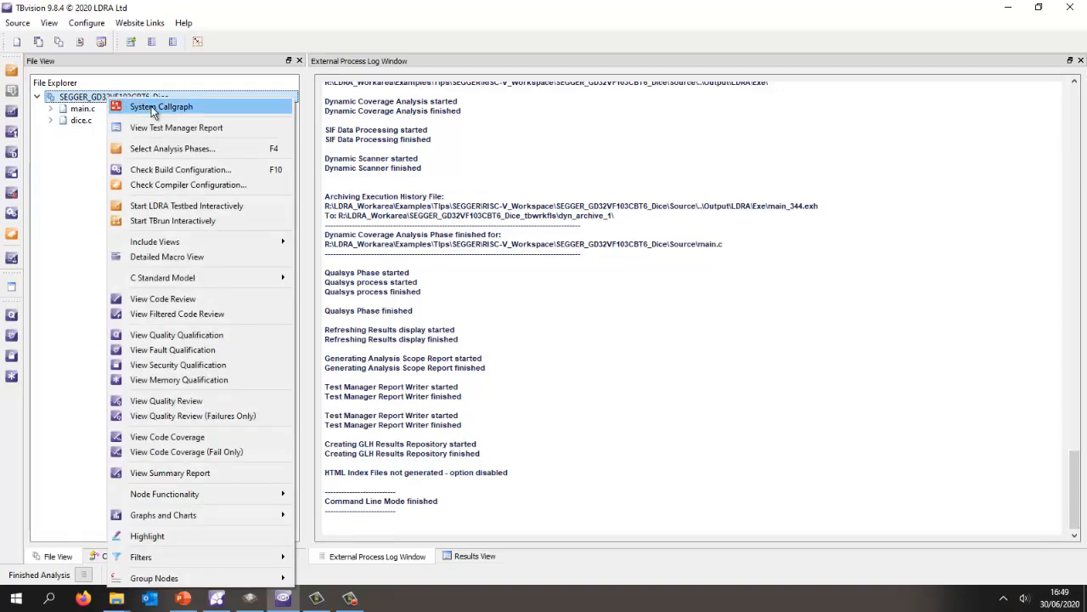
click(160, 106)
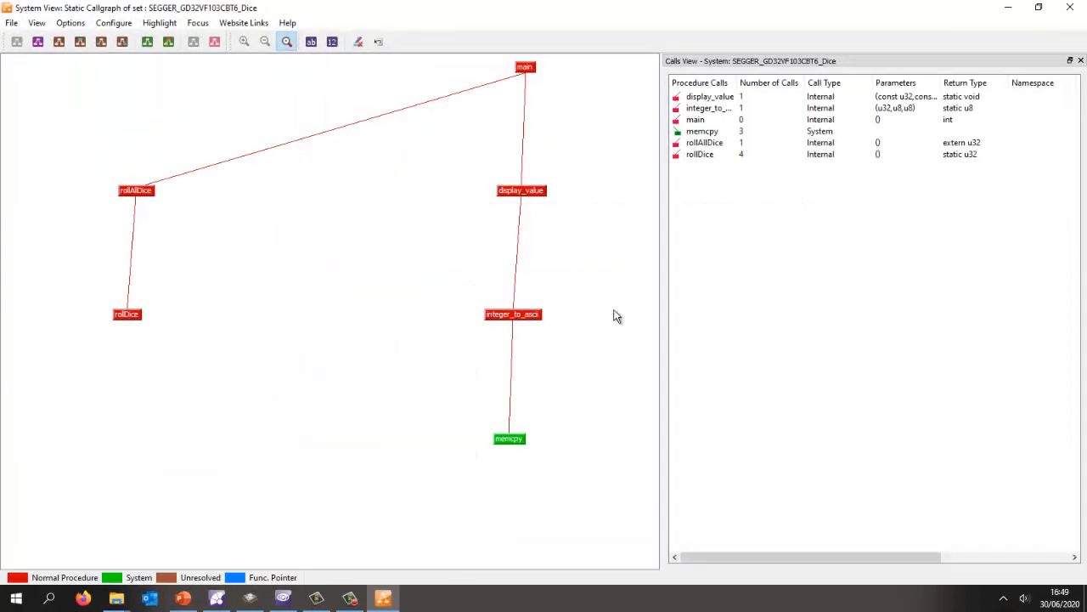
Sort the Coverage Pass/Fail callgraph by statement coverage and open integer_to_ascii's coverage flowgraph
click(147, 42)
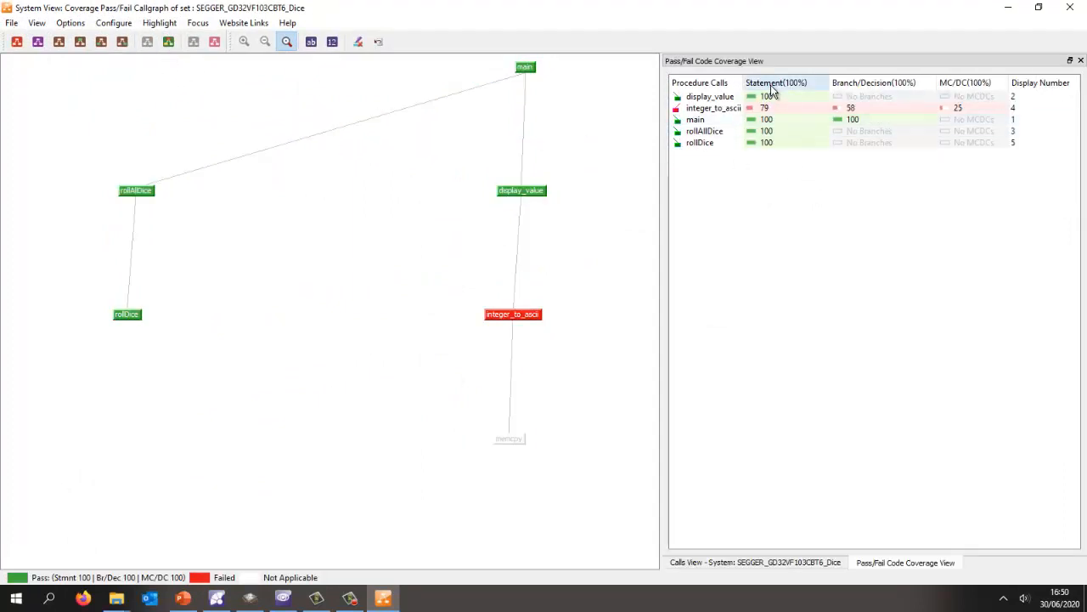
click(774, 83)
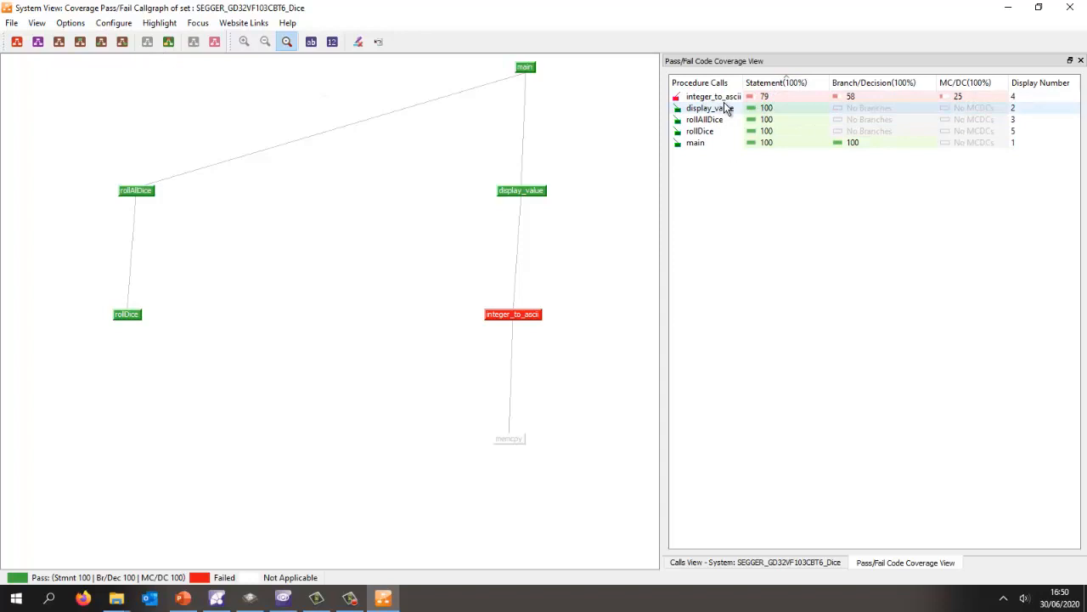
mouse_move(714, 96)
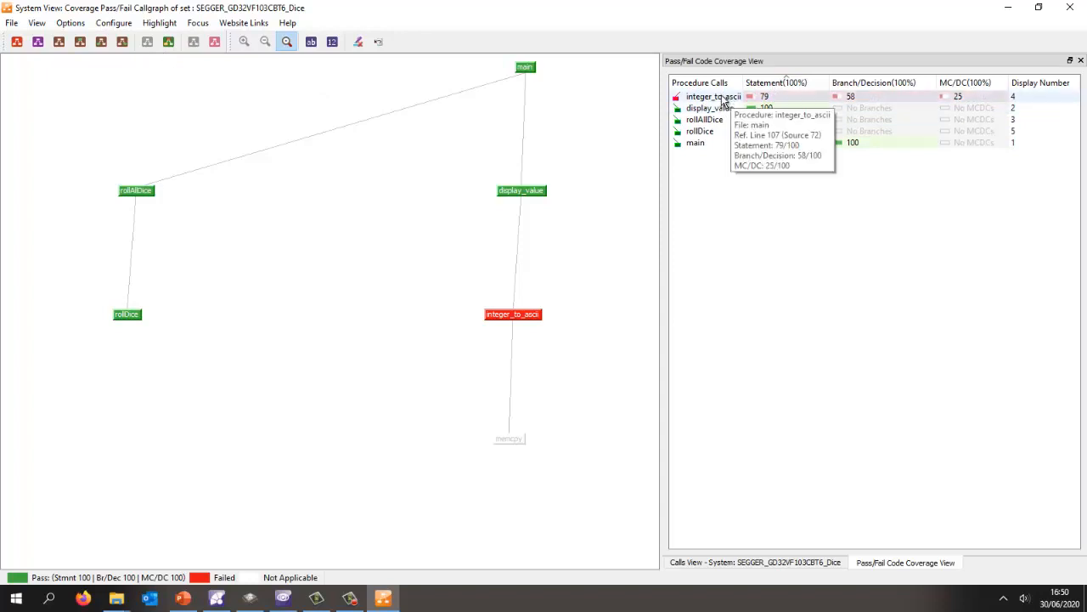
right_click(714, 96)
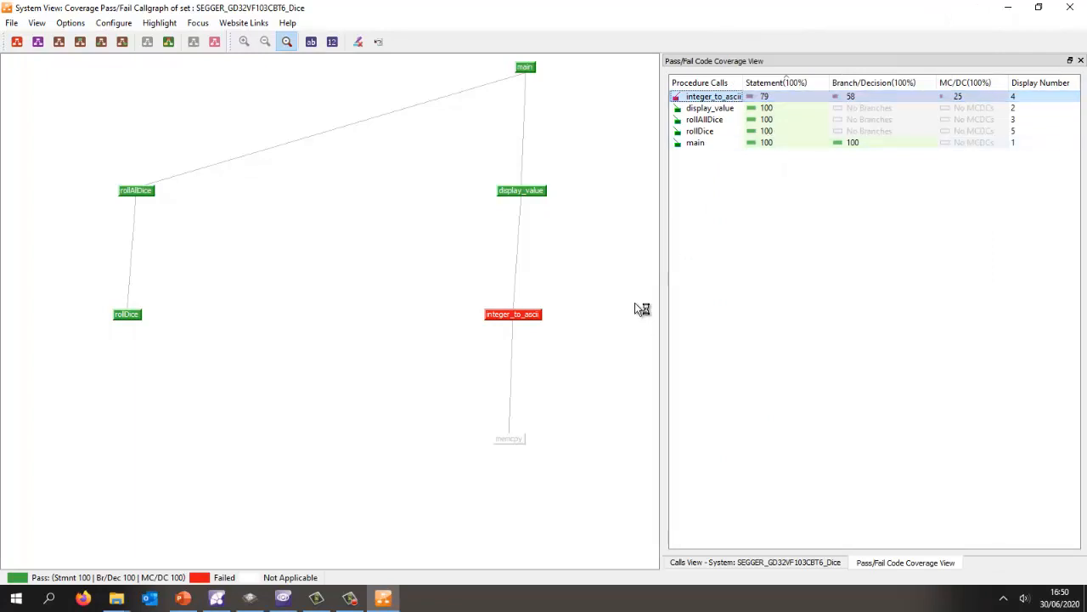
double_click(713, 96)
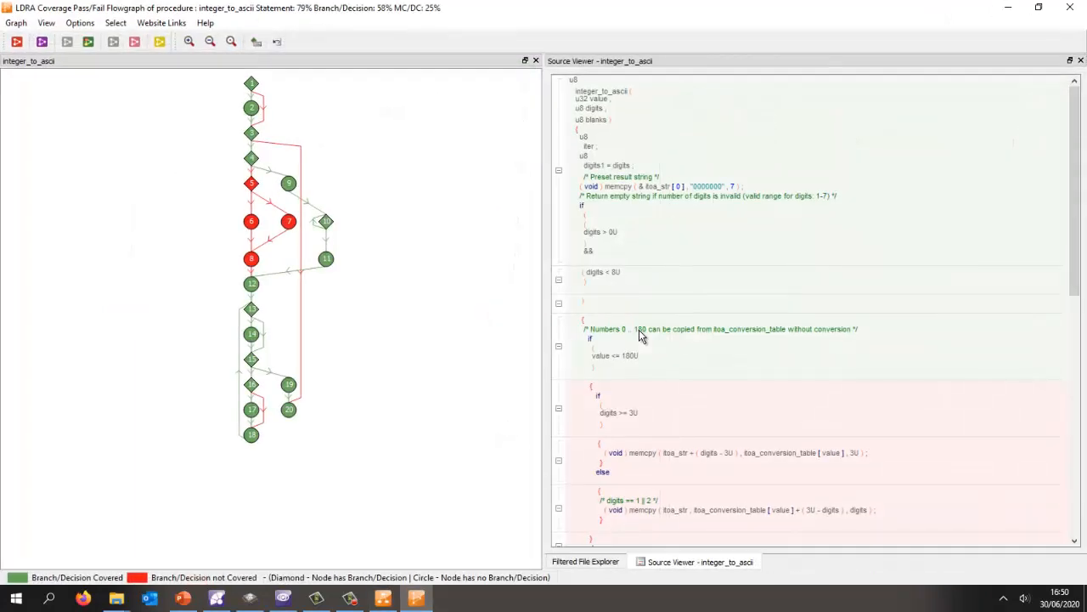
mouse_move(491, 332)
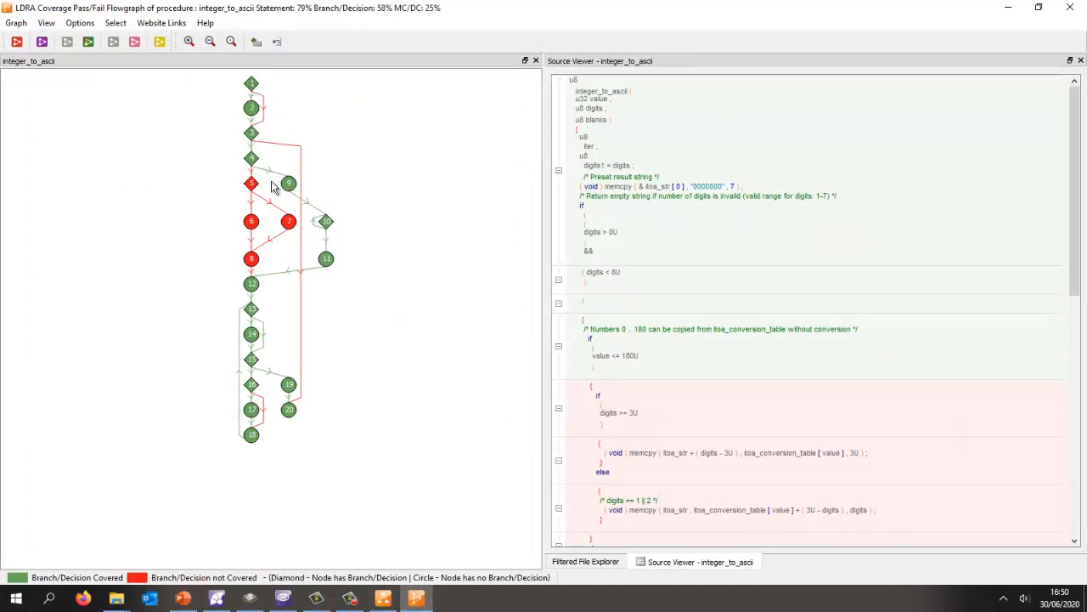
mouse_move(266, 238)
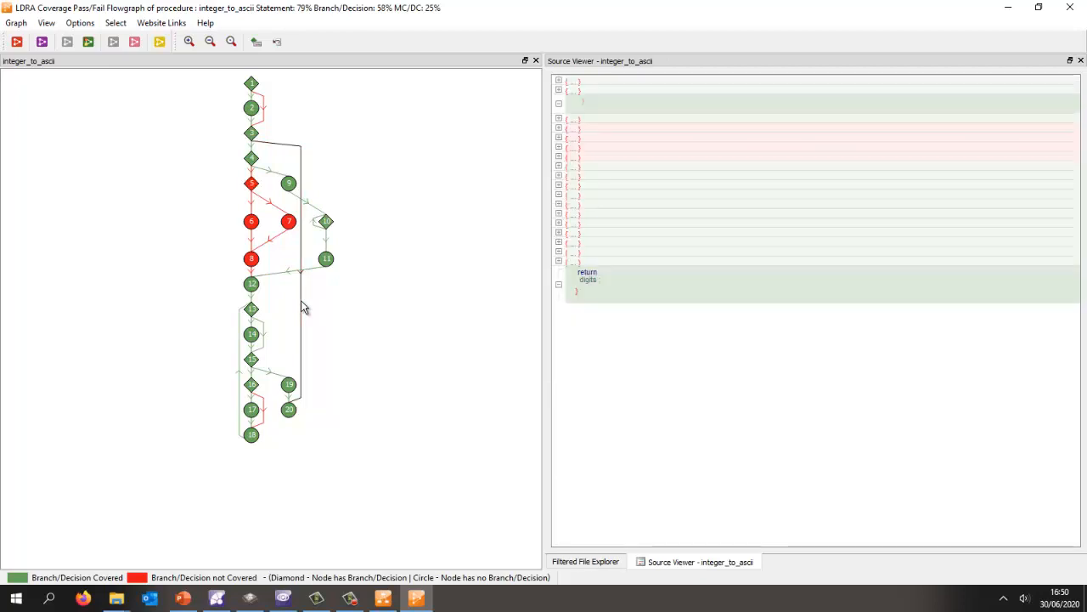
mouse_move(669, 296)
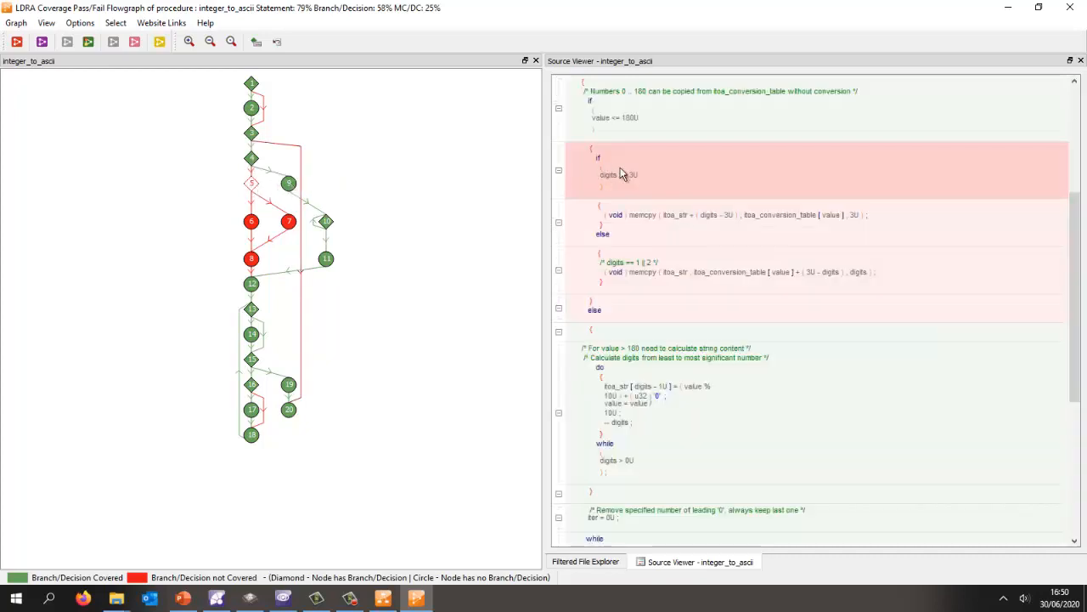
mouse_move(635, 223)
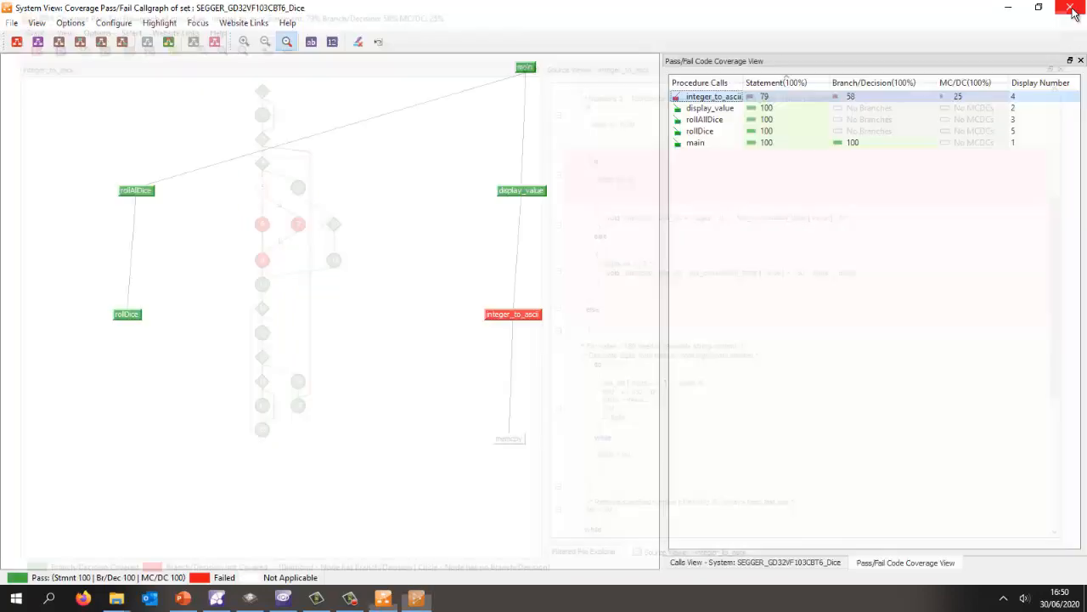
Close the coverage callgraph window to return to the analysis log
click(1073, 8)
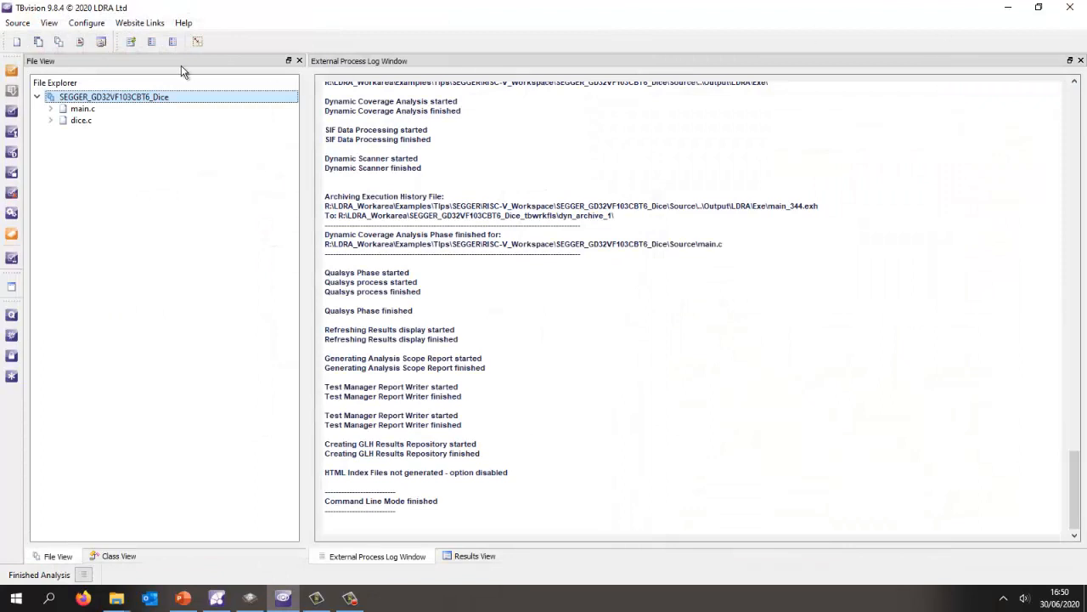
Start TBrun interactively for the Dice project
right_click(113, 96)
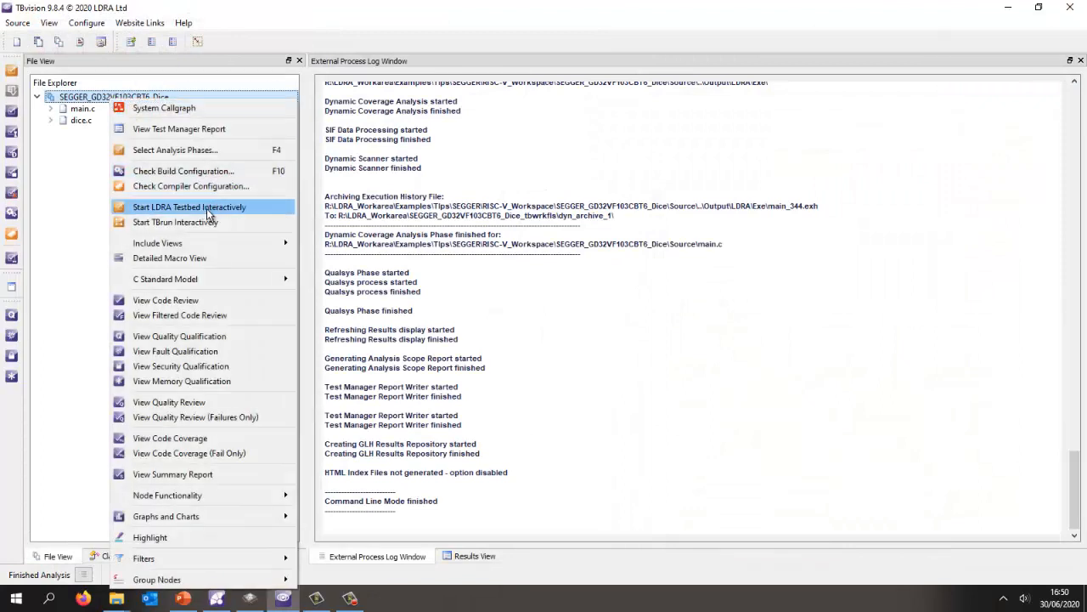
click(188, 206)
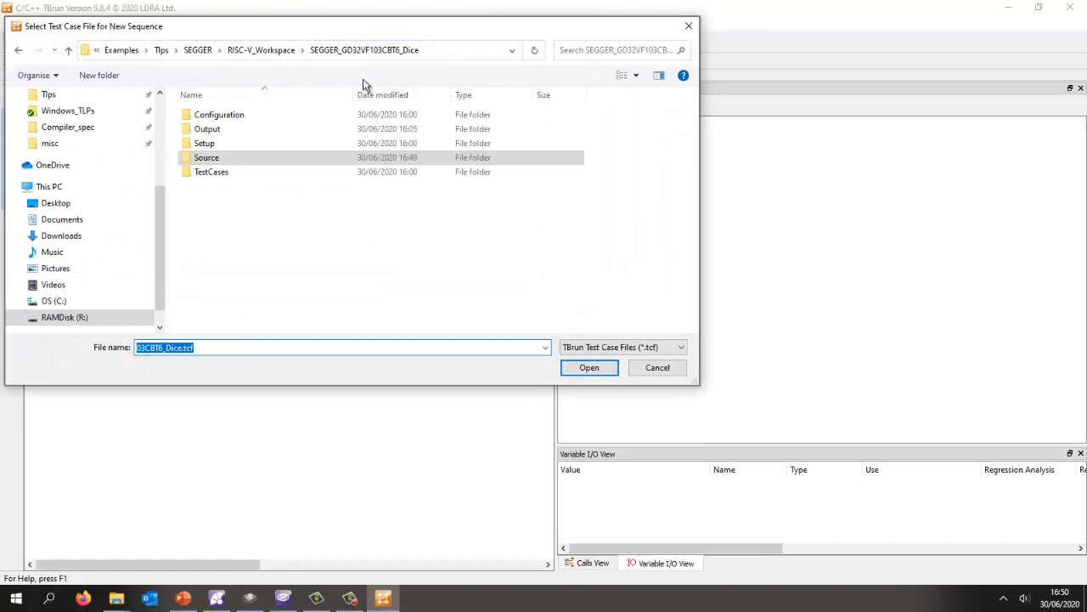
Import TestCases\wb_integer_to_ascii.tcf, accept the main.c alias, and inspect test case 3
double_click(211, 171)
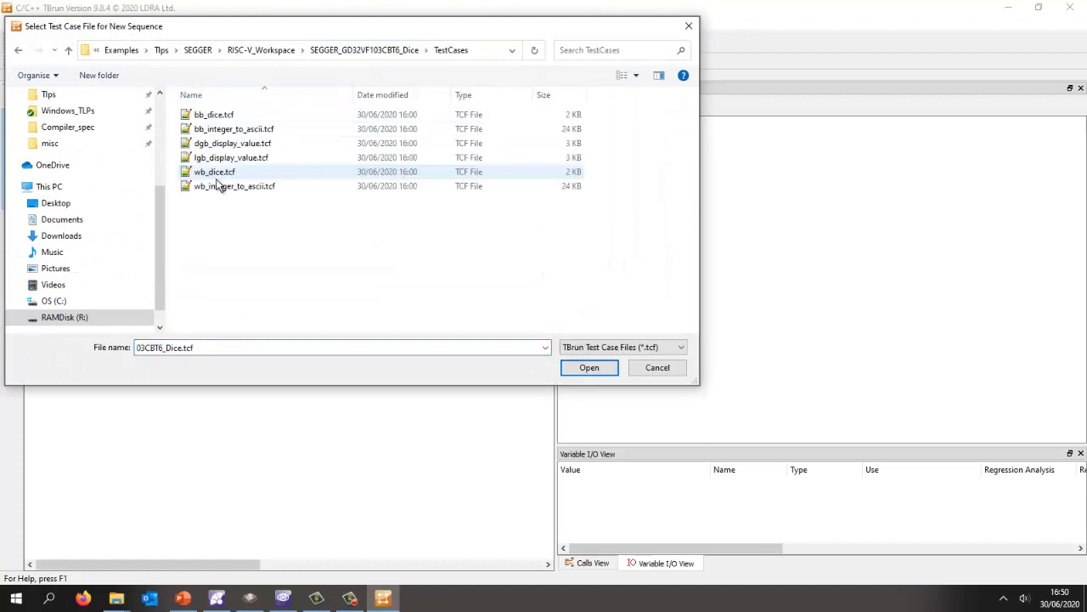
click(234, 186)
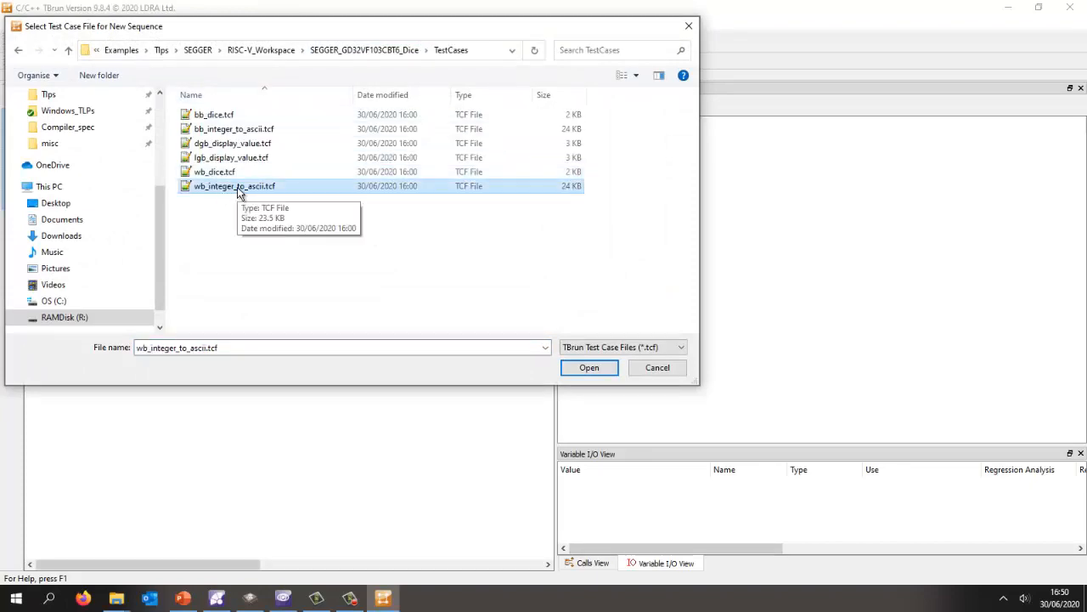
click(588, 367)
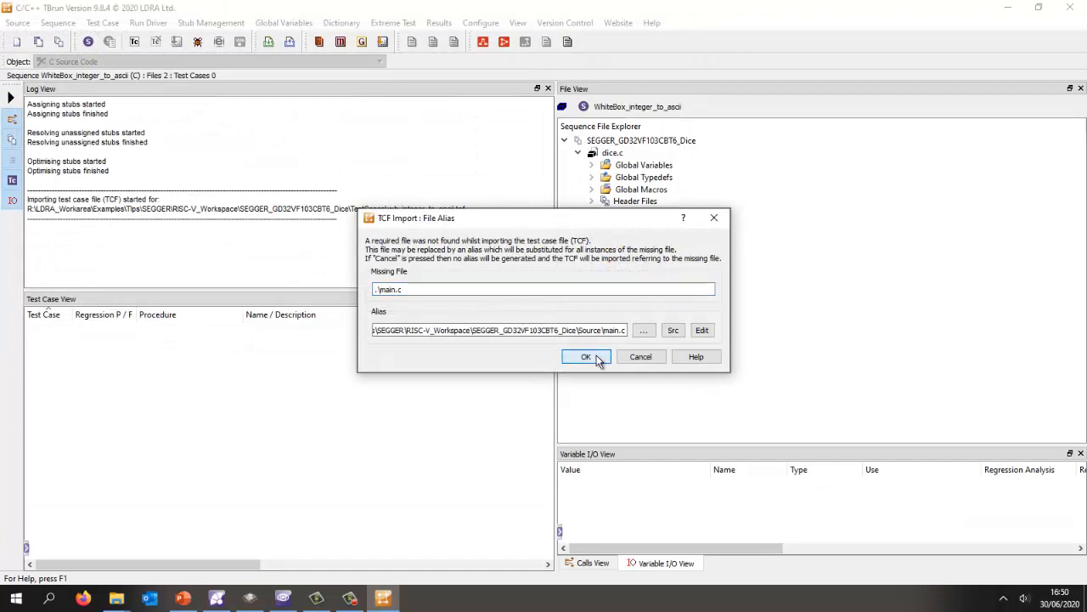
click(586, 356)
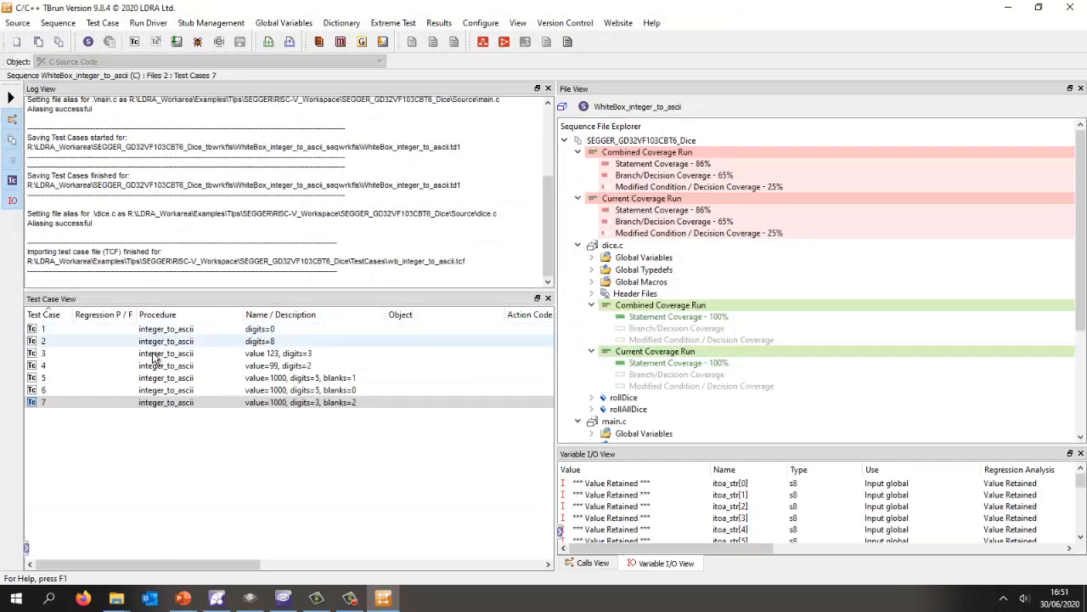
click(166, 377)
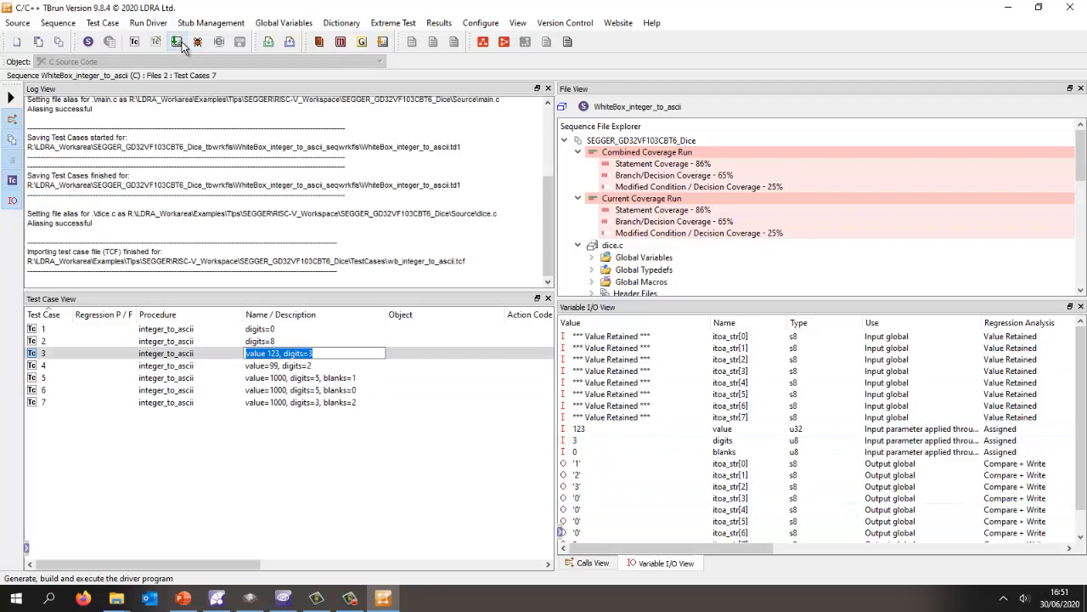
Build and run the test driver so all seven cases pass, then show integer_to_ascii's 100% coverage
click(177, 41)
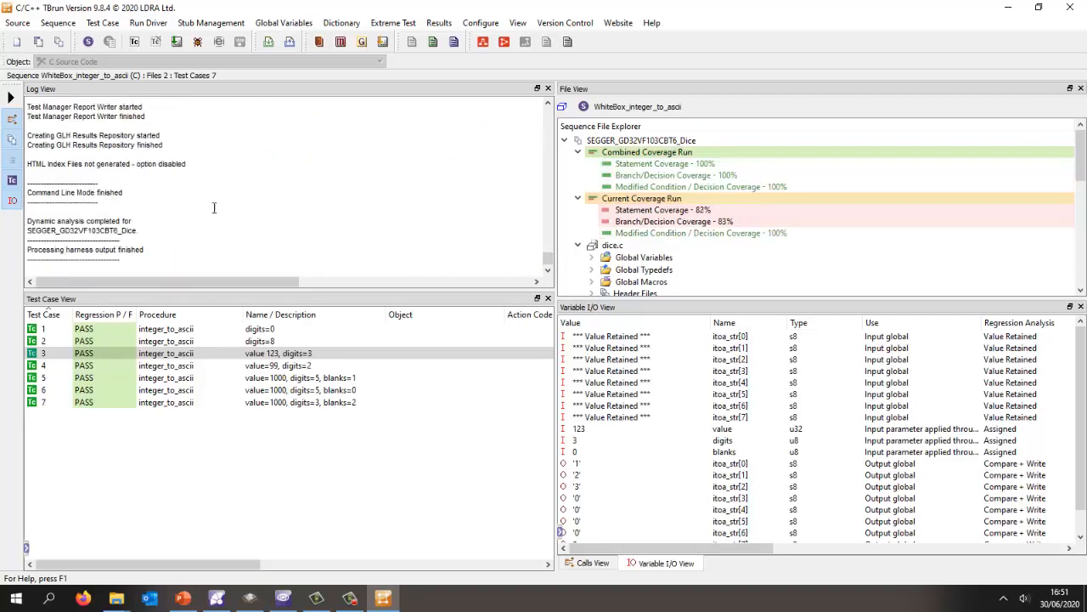
click(111, 341)
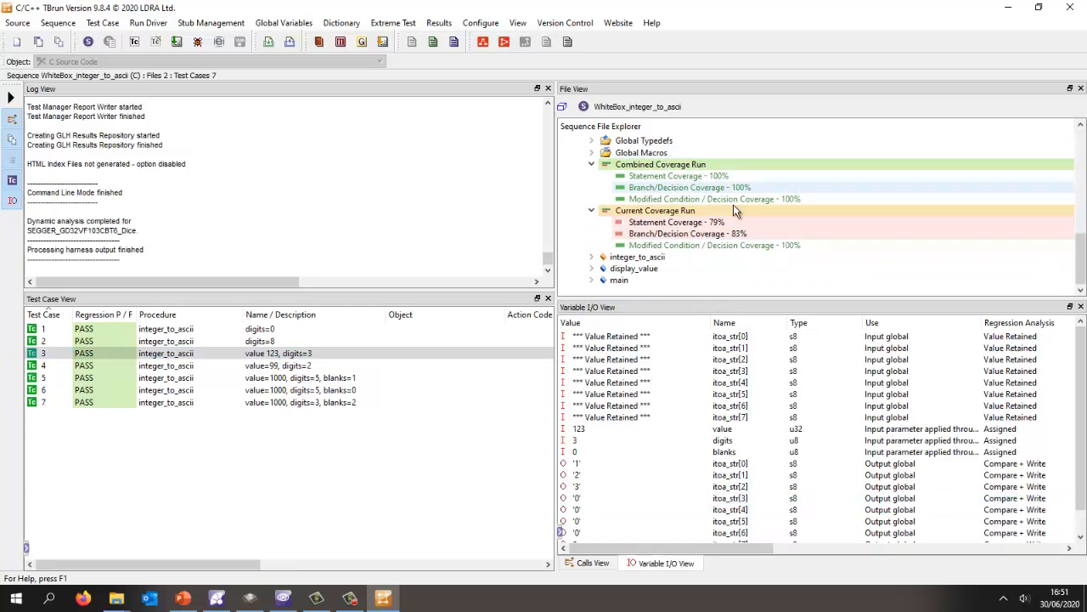
click(592, 257)
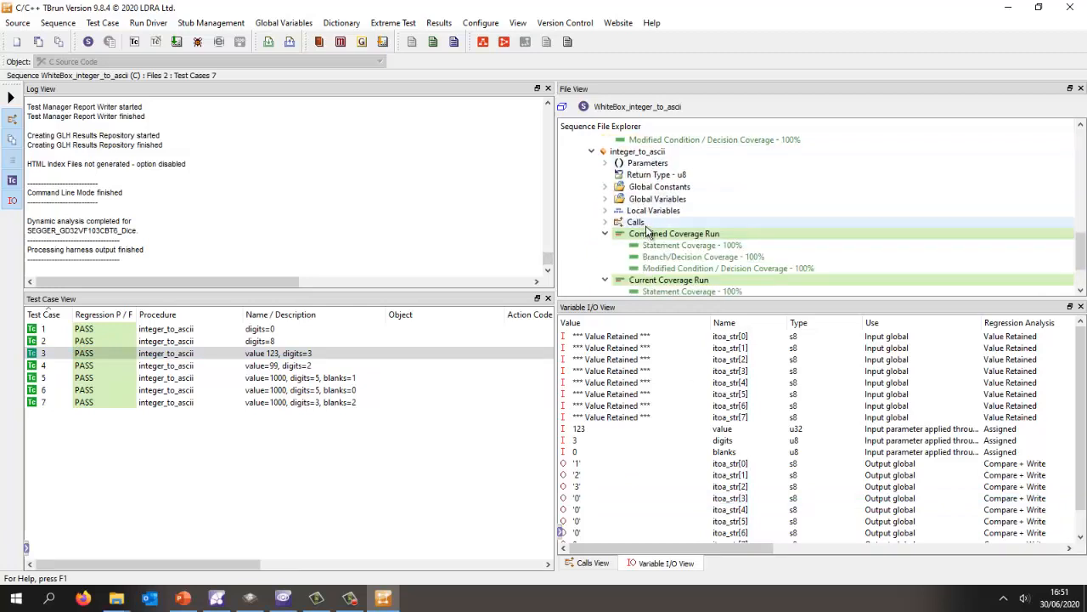